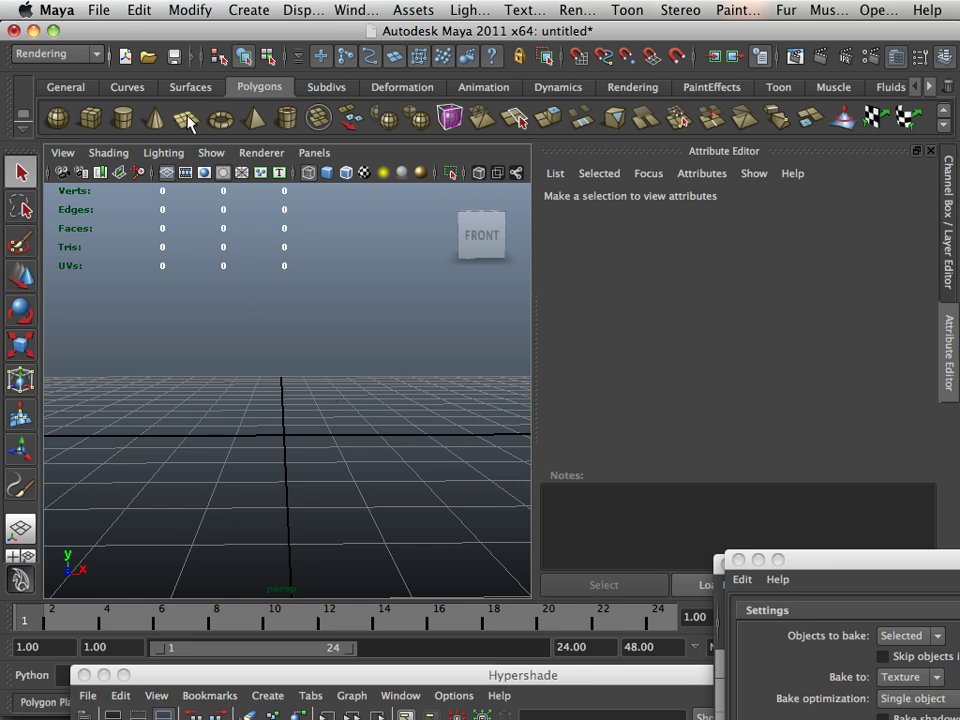
Add a polygon plane and scale it up into a wide ground surface across the grid
{"action": "left_click", "coordinate": [188, 120]}
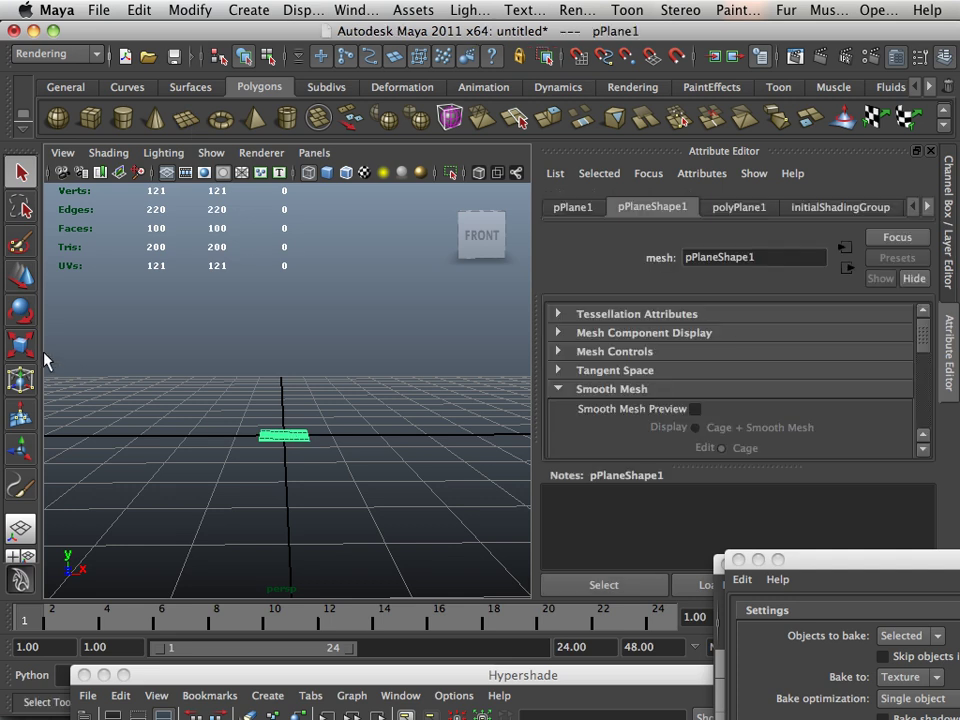
{"action": "left_click", "coordinate": [20, 344]}
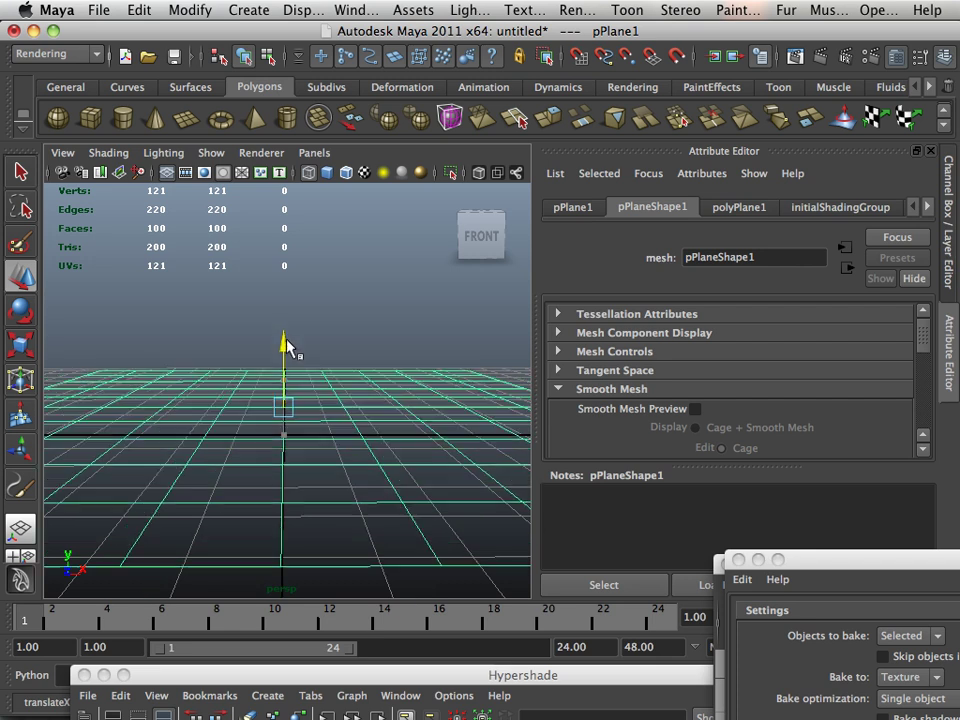
{"action": "left_click", "coordinate": [290, 336]}
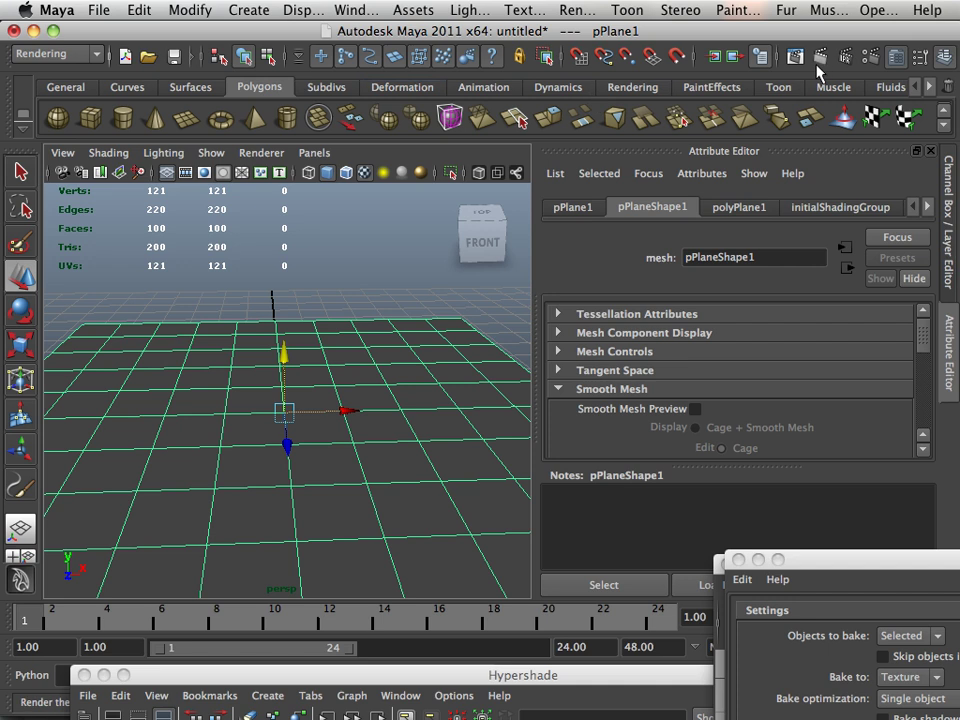
{"action": "left_click", "coordinate": [738, 10]}
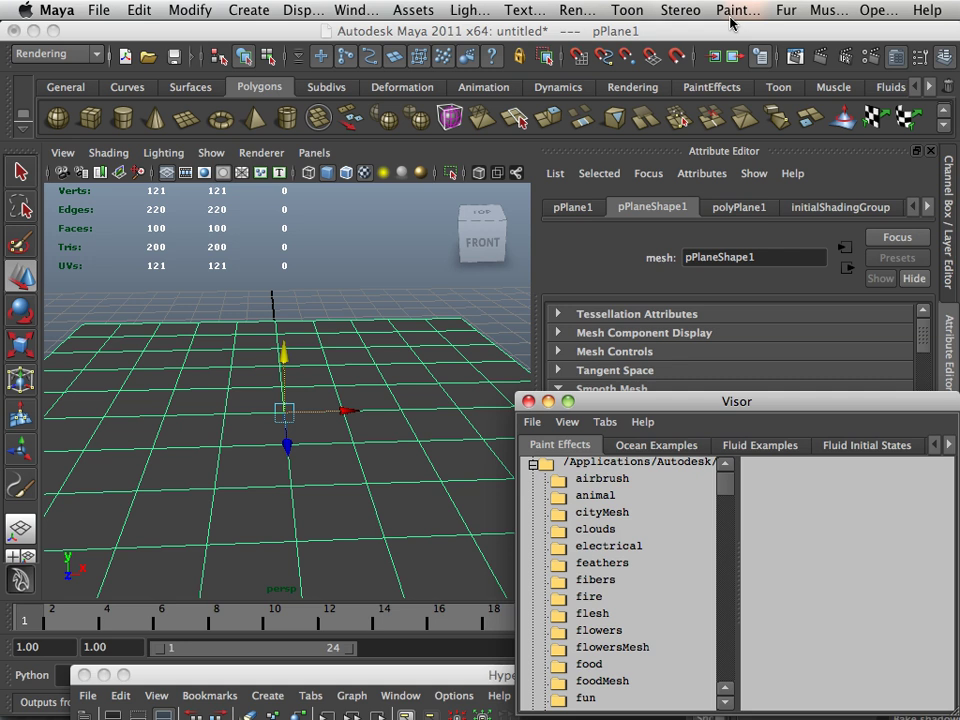
Make the plane paintable and bring up the template brush settings
{"action": "left_click", "coordinate": [738, 8]}
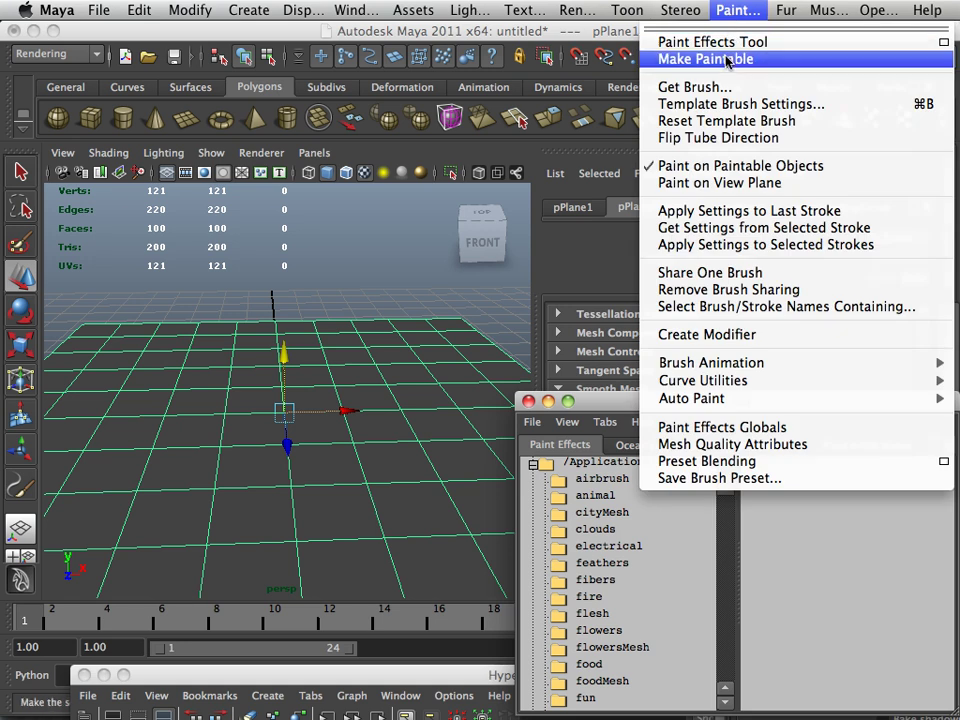
{"action": "left_click", "coordinate": [704, 60]}
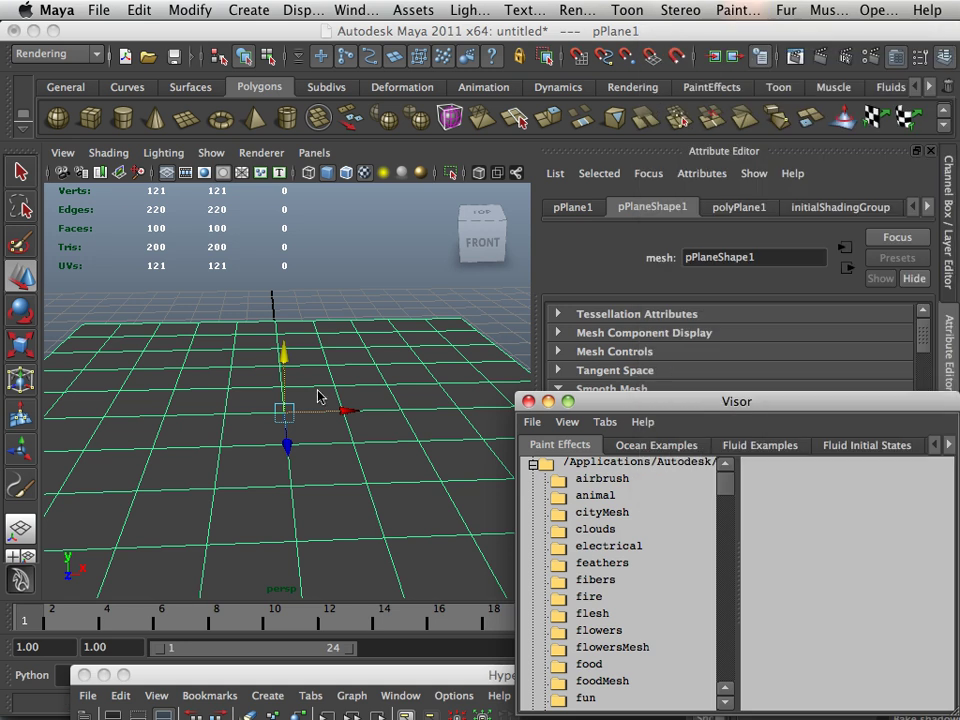
{"action": "left_click", "coordinate": [738, 8]}
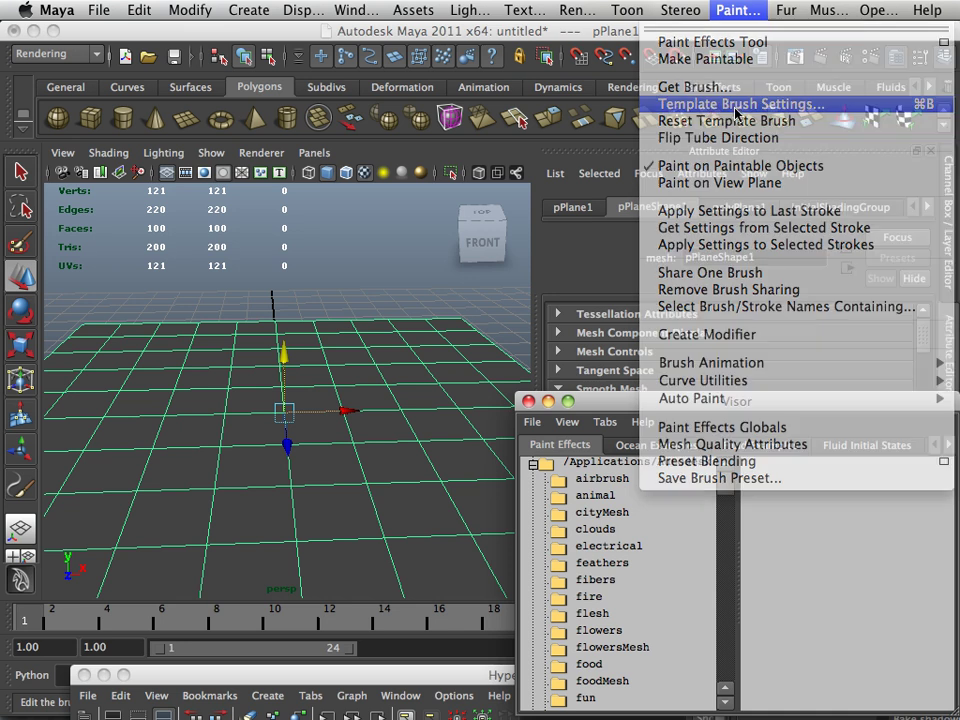
{"action": "left_click", "coordinate": [740, 104]}
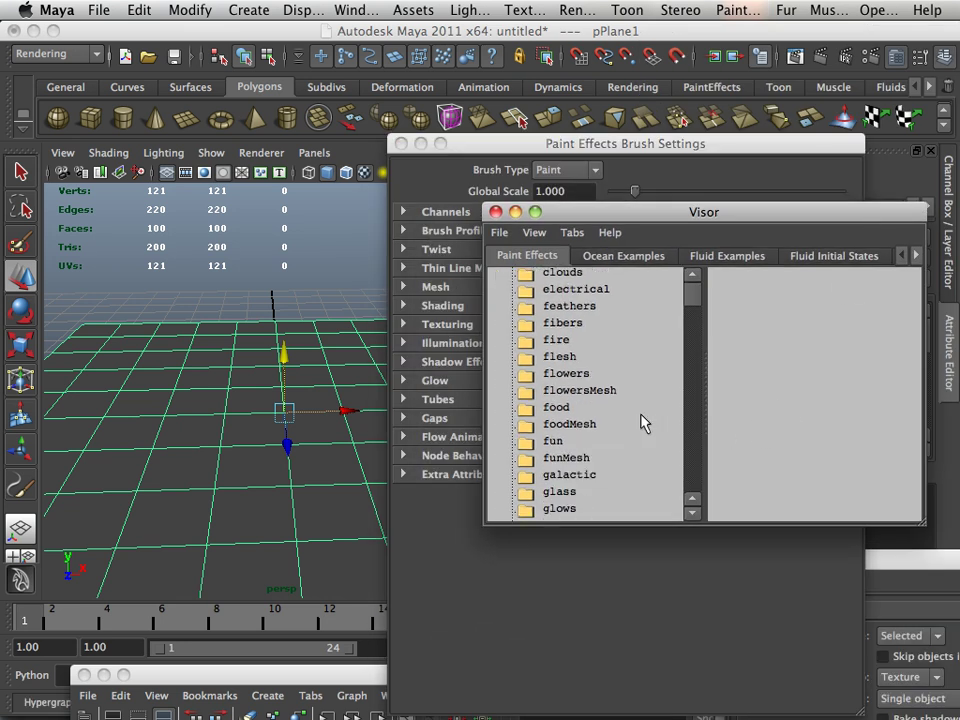
Show the grasses brush folder and raise the brush's Global Scale to about 1.8
{"action": "scroll", "scroll_direction": "down", "scroll_amount": 3}
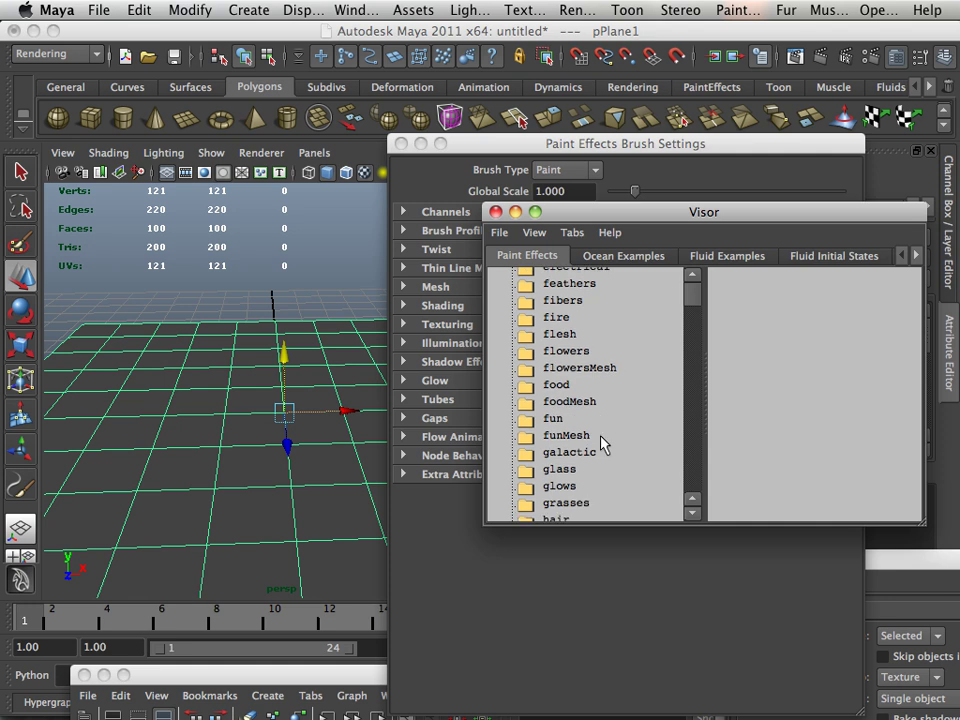
{"action": "left_click", "coordinate": [566, 458]}
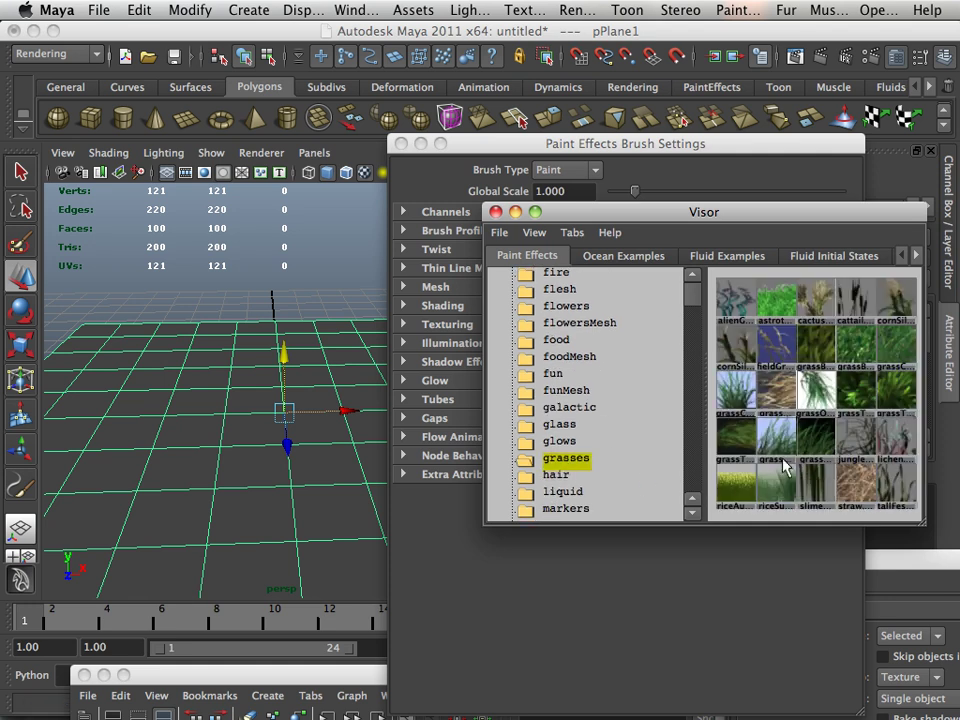
{"action": "mouse_move", "coordinate": [778, 440]}
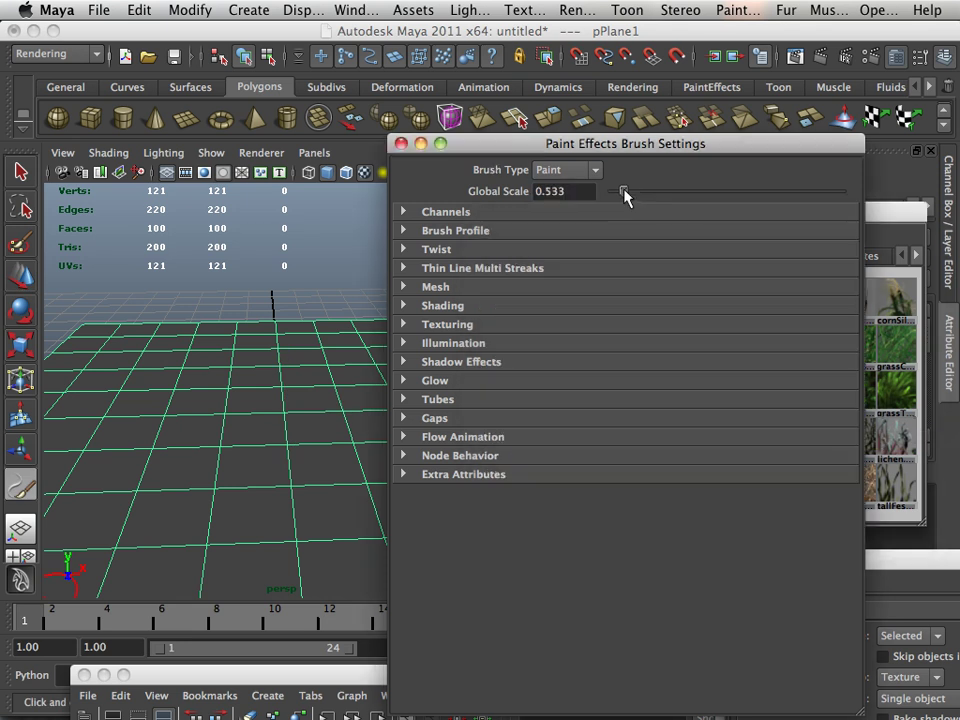
{"action": "left_click_drag", "start_coordinate": [620, 192], "coordinate": [654, 192]}
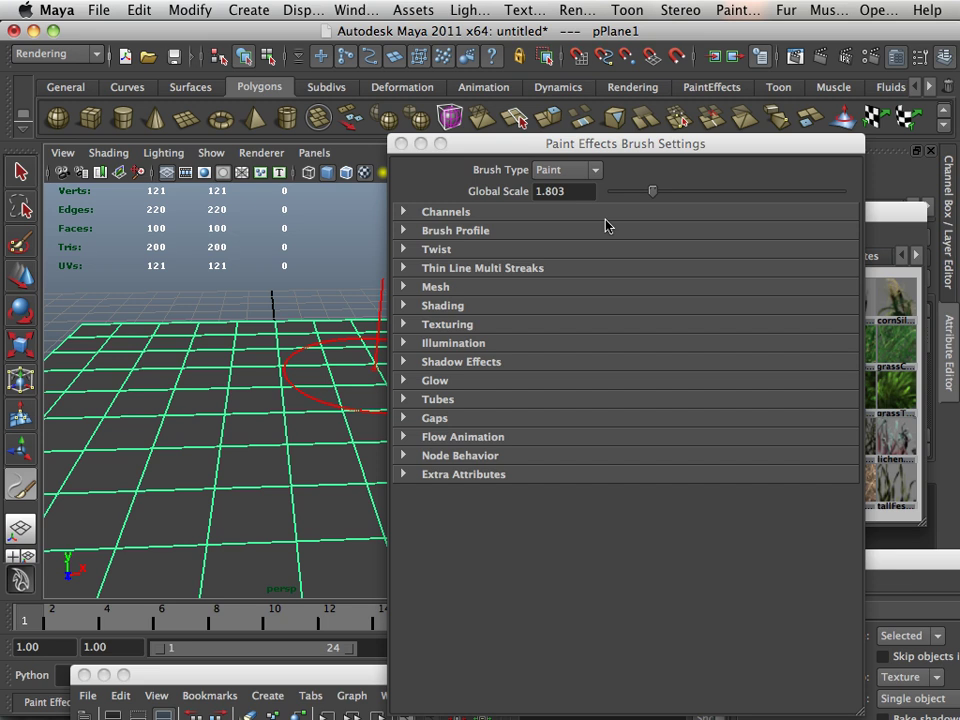
{"action": "left_click_drag", "start_coordinate": [654, 190], "coordinate": [674, 190]}
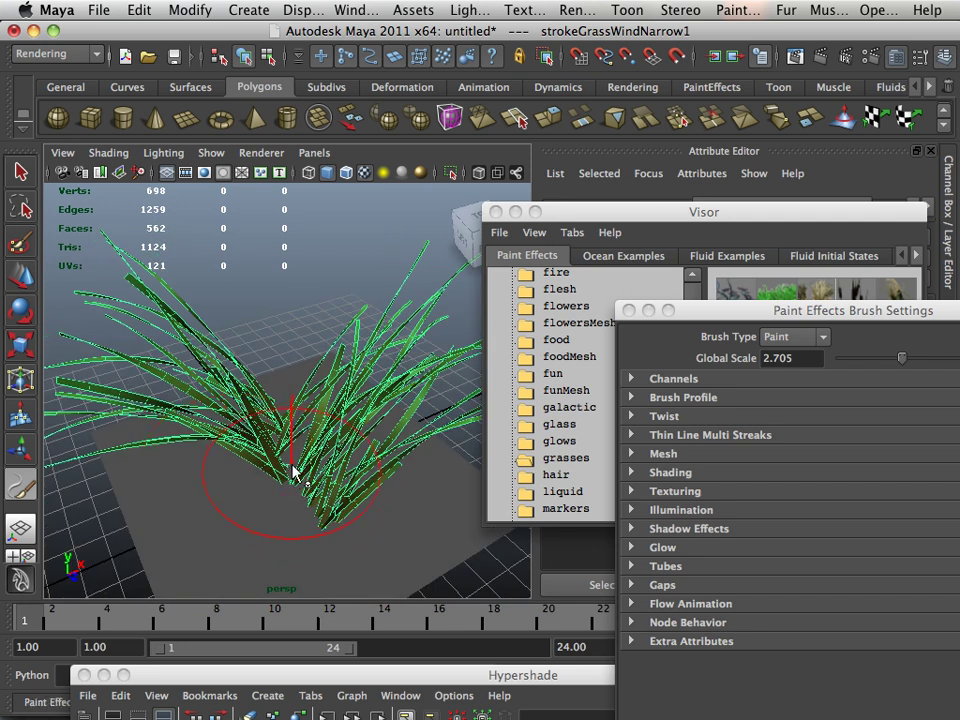
Paint a clump of grass onto the plane's centre and adjust Global Scale to about 1.5
{"action": "left_click_drag", "start_coordinate": [300, 470], "coordinate": [284, 320]}
{"action": "type", "text": "0.200"}
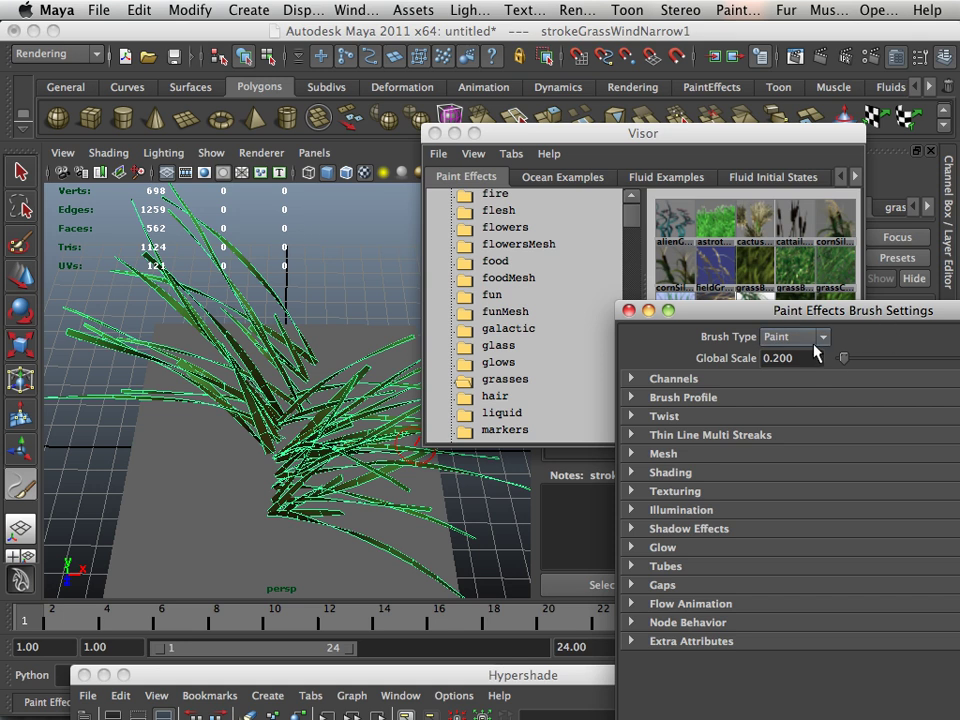
{"action": "left_click_drag", "start_coordinate": [844, 356], "coordinate": [876, 356]}
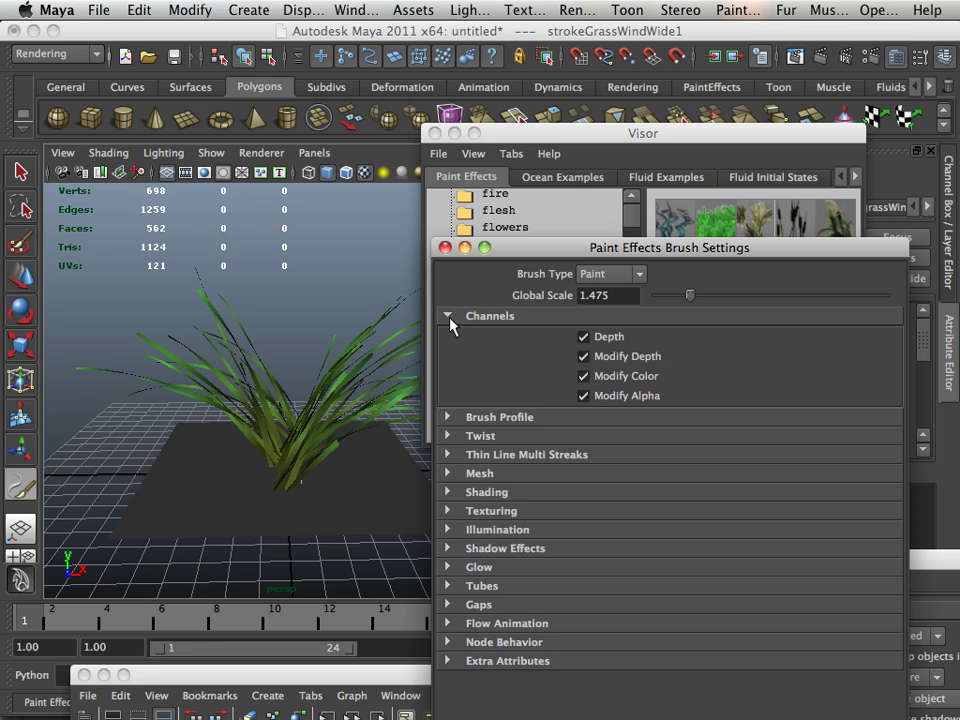
Lower Stamp Density to about 0.83 under Brush Profile and paint more grass blades
{"action": "left_click", "coordinate": [448, 336]}
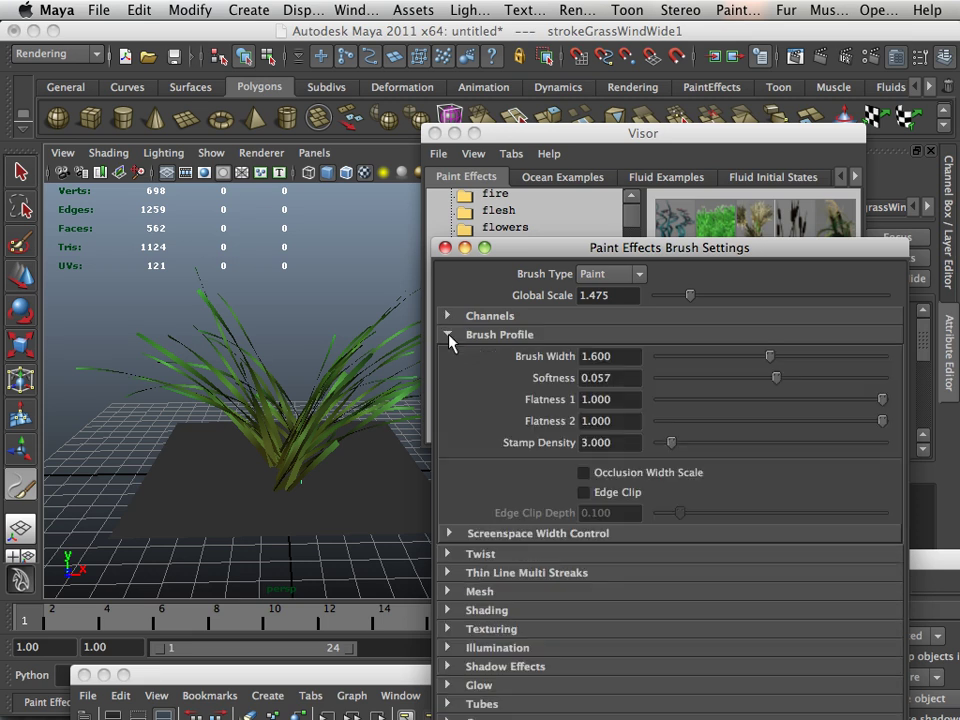
{"action": "mouse_move", "coordinate": [770, 368]}
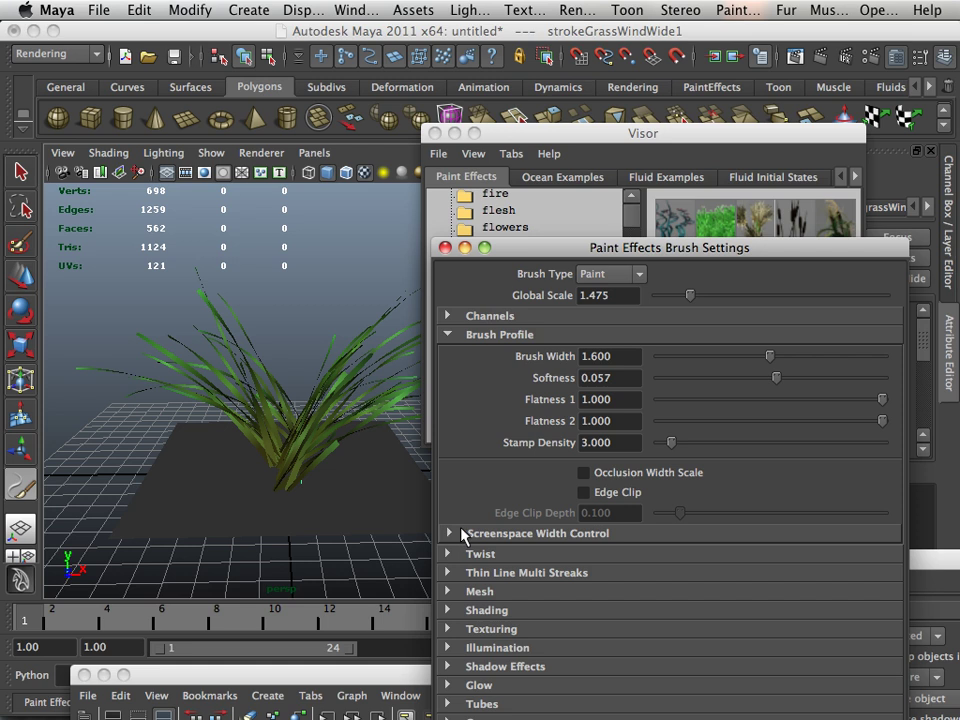
{"action": "left_click_drag", "start_coordinate": [670, 442], "coordinate": [688, 442]}
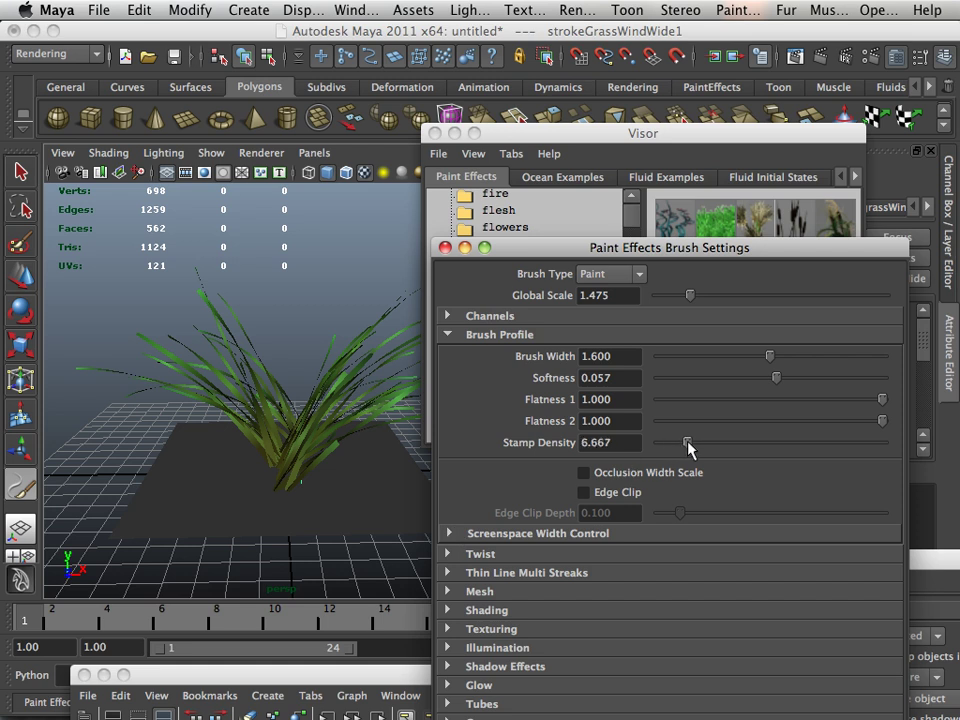
{"action": "left_click_drag", "start_coordinate": [688, 442], "coordinate": [660, 442]}
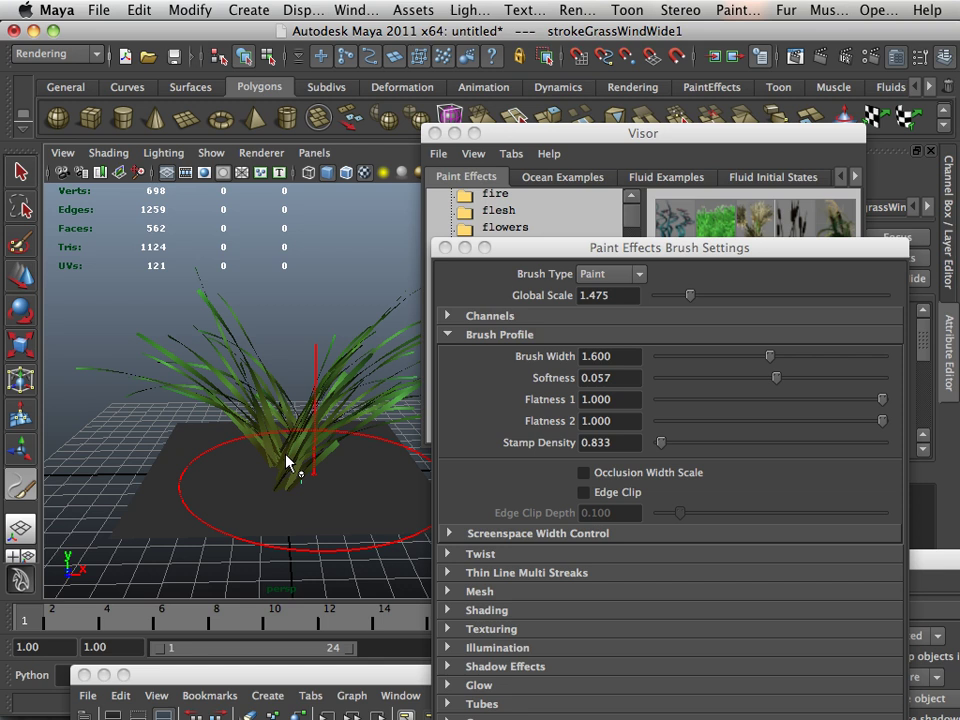
{"action": "left_click_drag", "start_coordinate": [290, 460], "coordinate": [216, 508]}
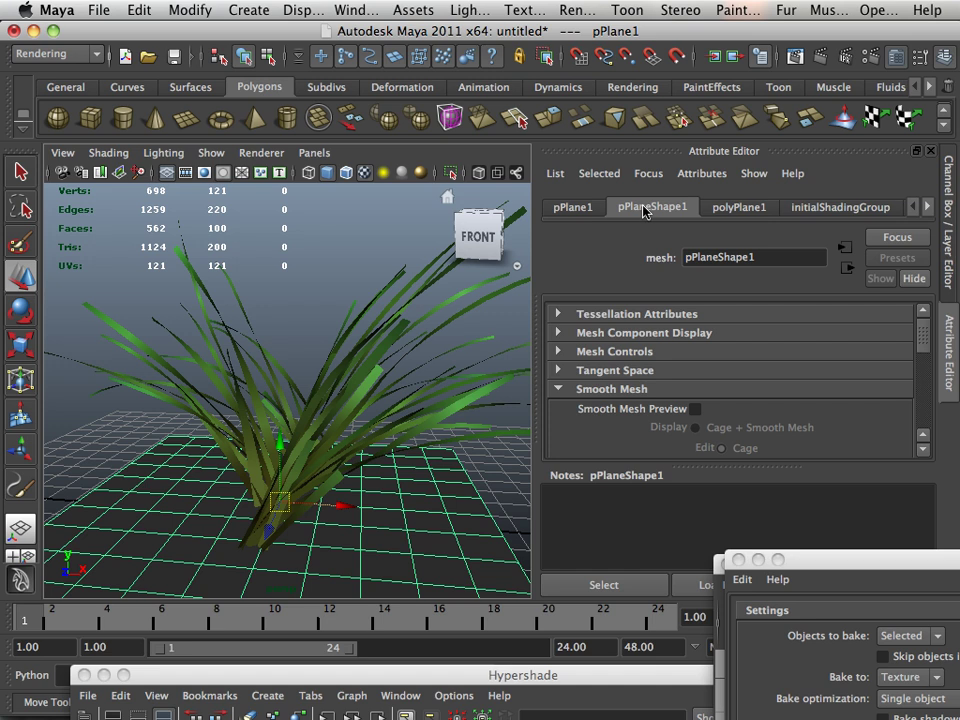
{"action": "mouse_move", "coordinate": [564, 364]}
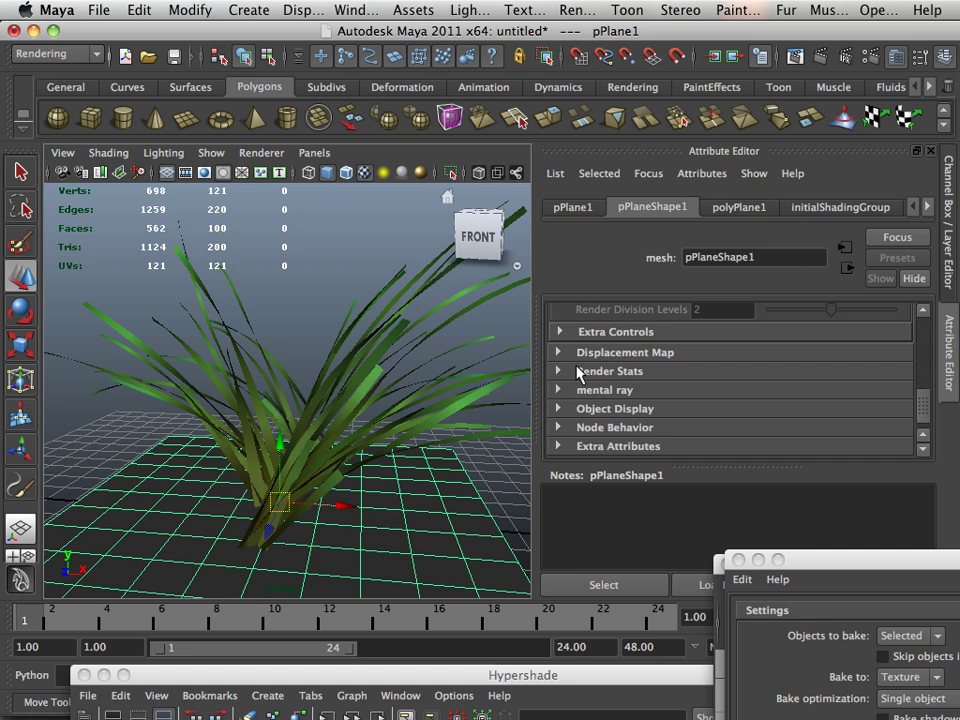
Expand the plane's Render Stats and disable its shadow and visibility options
{"action": "left_click", "coordinate": [608, 370]}
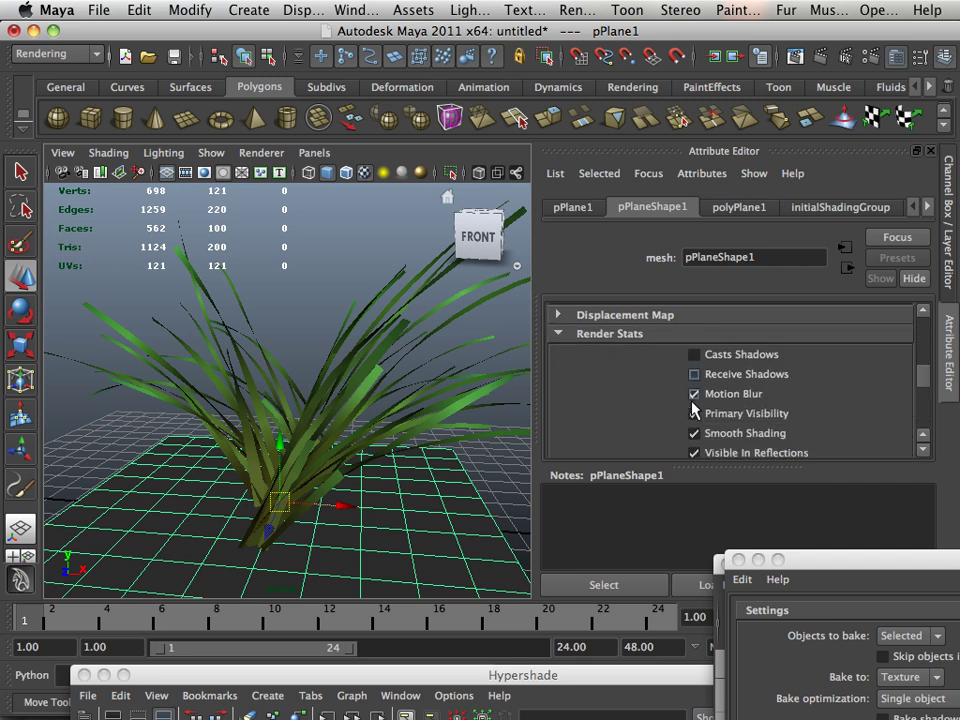
{"action": "scroll", "scroll_direction": "down", "scroll_amount": 3}
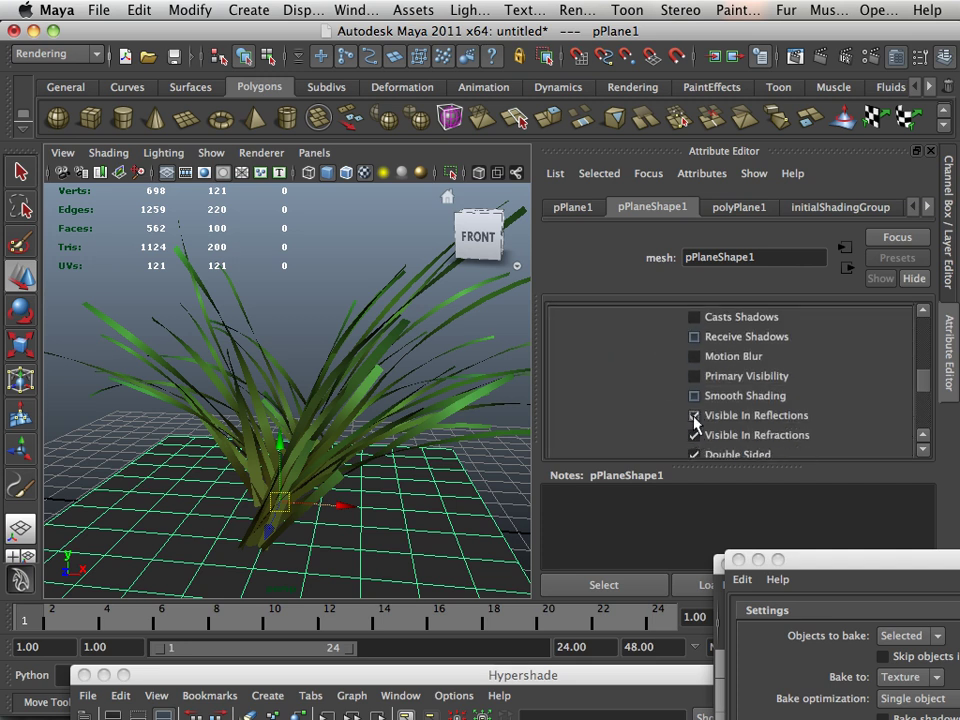
{"action": "scroll", "scroll_direction": "down", "scroll_amount": 3}
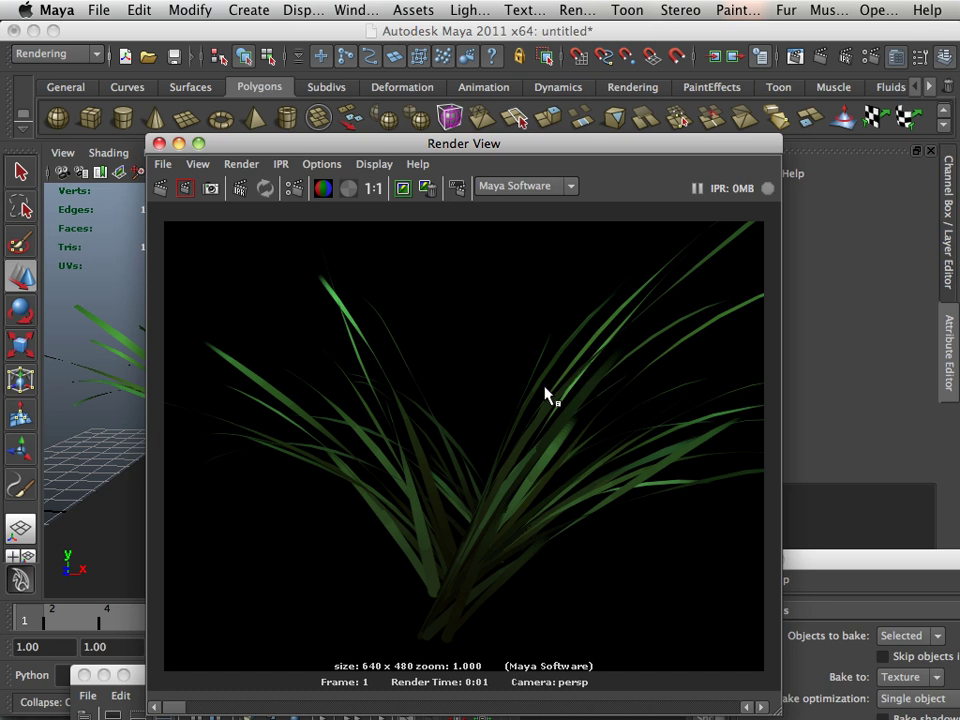
{"action": "mouse_move", "coordinate": [236, 240]}
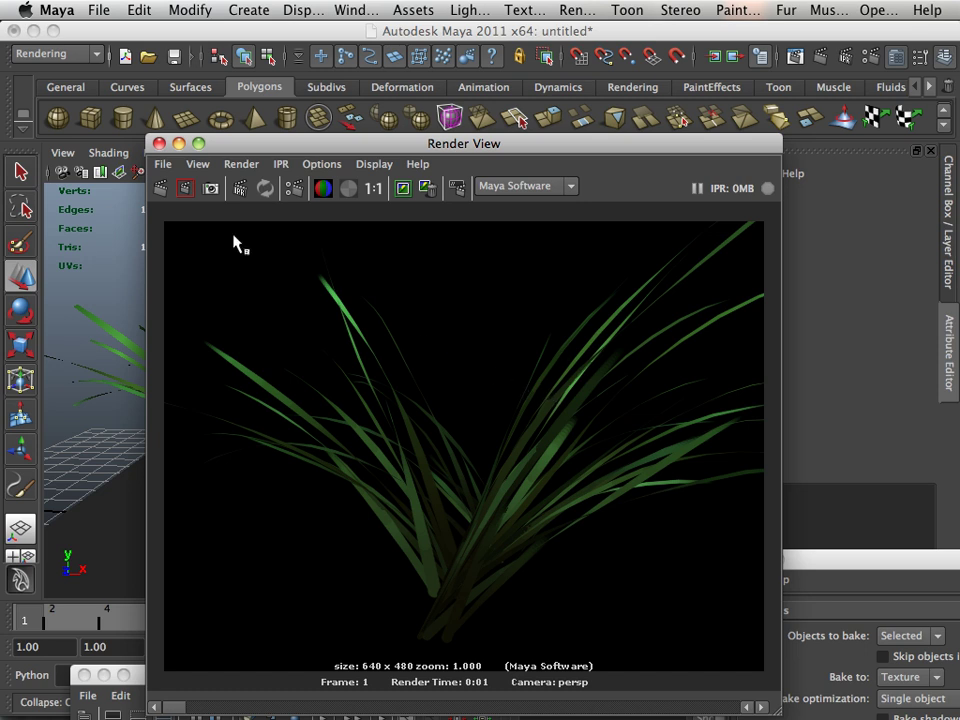
Close the perspective render, frame the grass in side view, render it and close again
{"action": "left_click", "coordinate": [160, 144]}
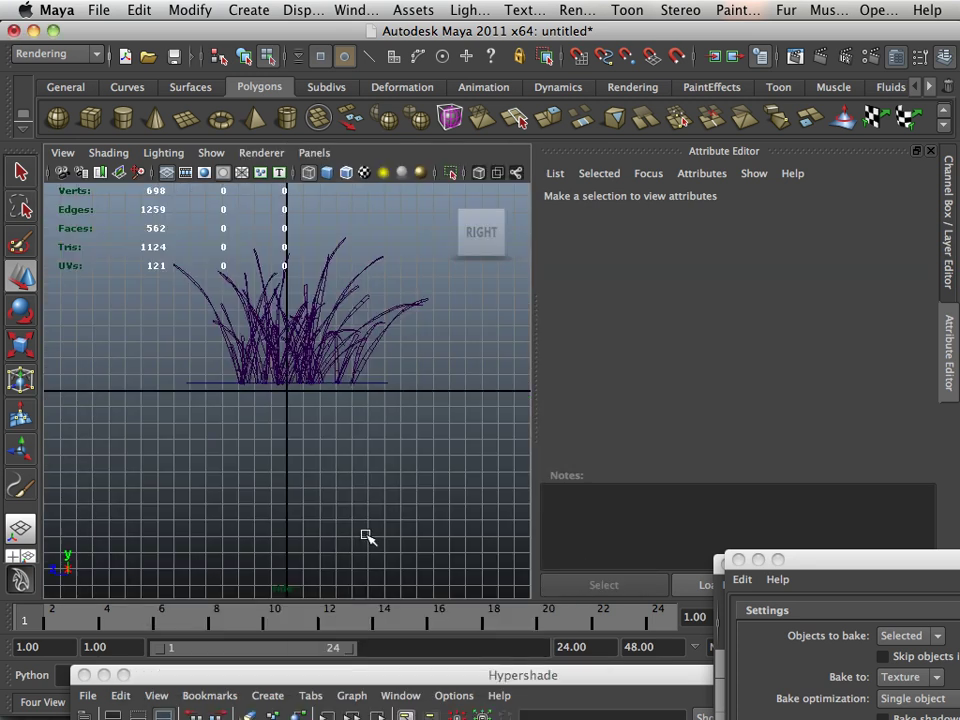
{"action": "left_click_drag", "start_coordinate": [368, 536], "coordinate": [352, 450]}
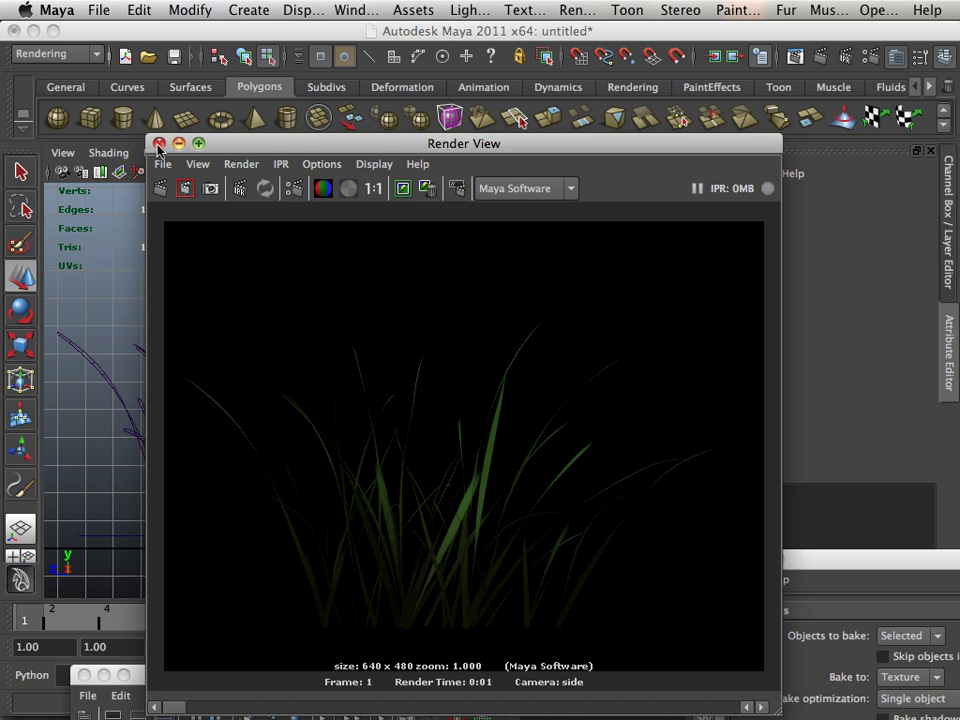
{"action": "left_click", "coordinate": [160, 144]}
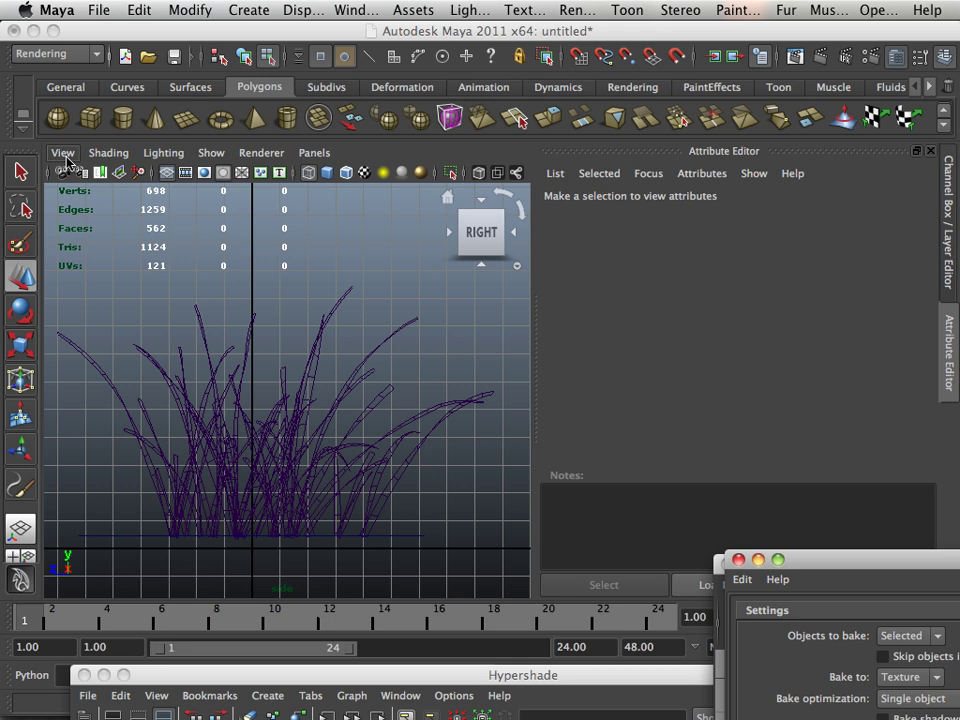
{"action": "left_click", "coordinate": [632, 88]}
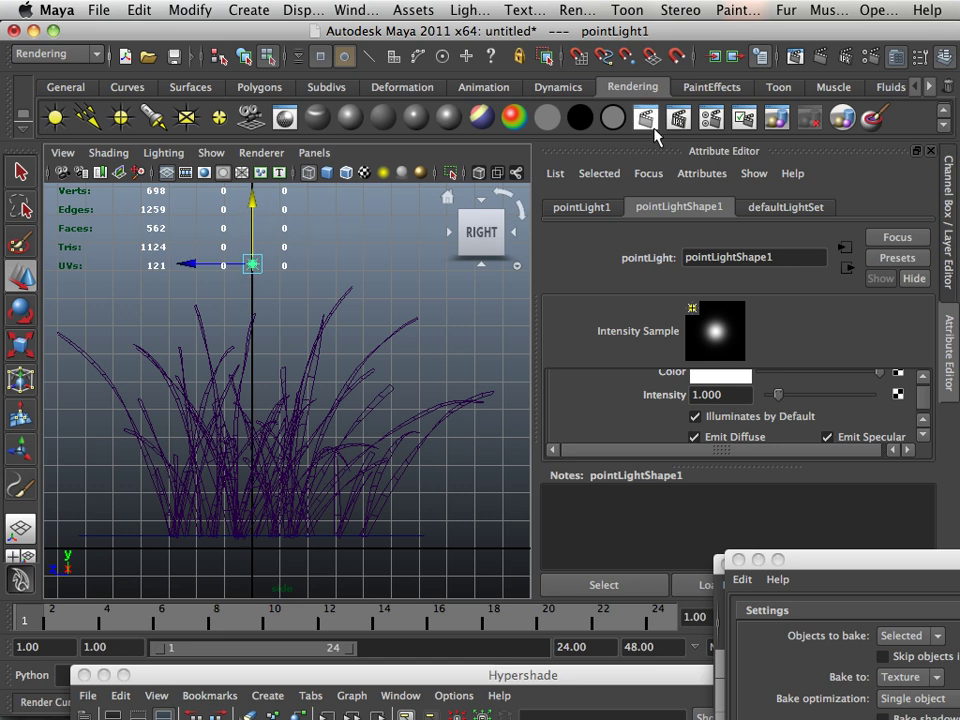
Create a point light from the Rendering shelf at the grass's height
{"action": "left_click", "coordinate": [646, 118]}
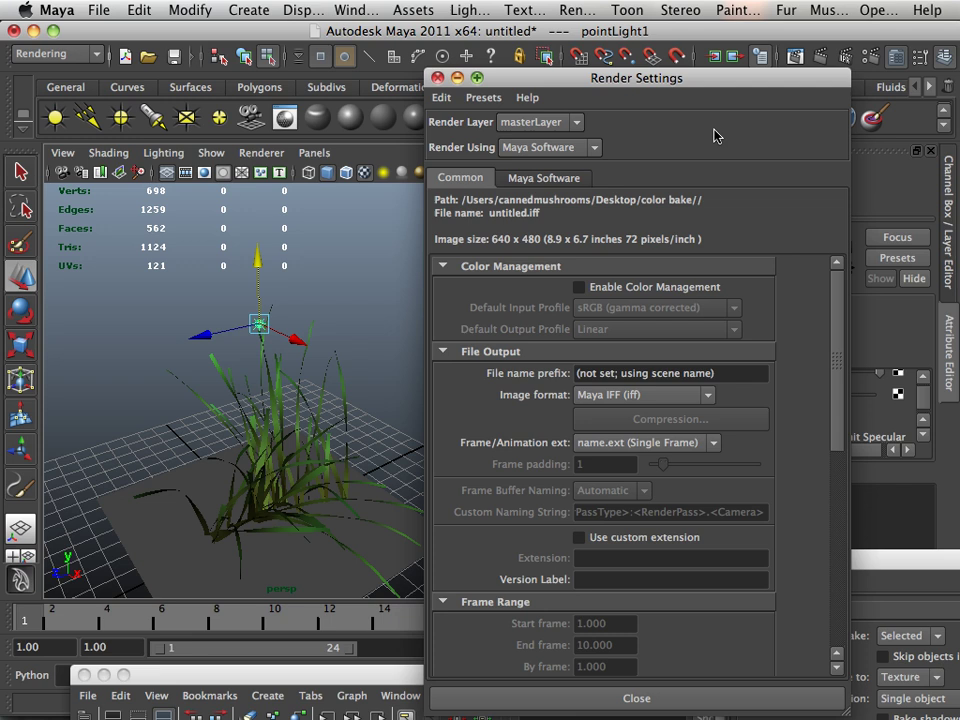
Set Maya Software quality to Production with highest edge anti-aliasing
{"action": "left_click", "coordinate": [544, 176]}
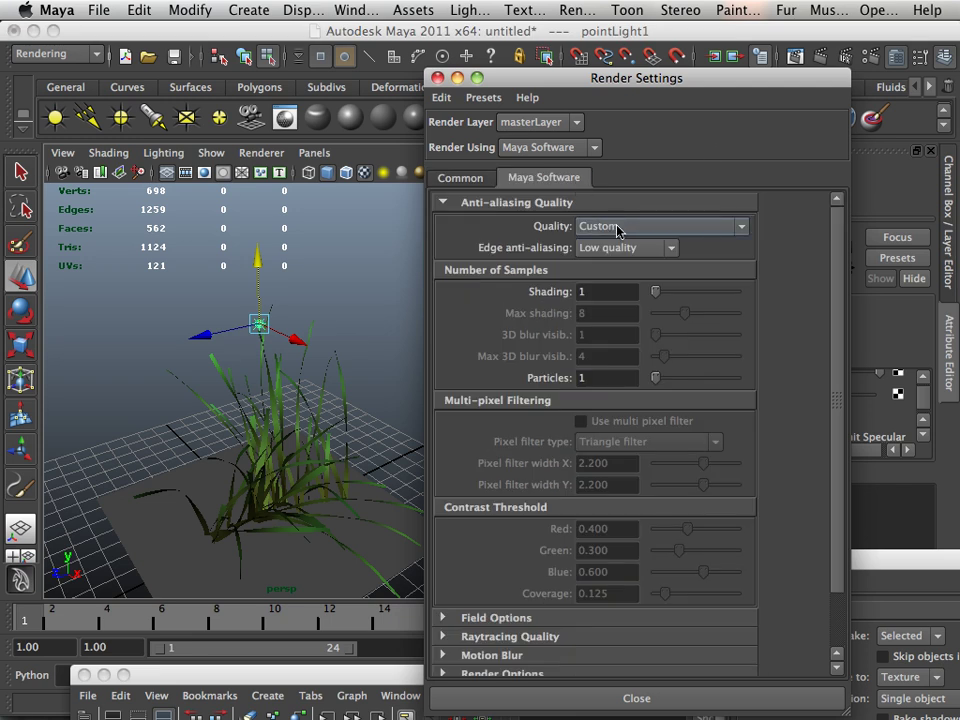
{"action": "left_click", "coordinate": [660, 224]}
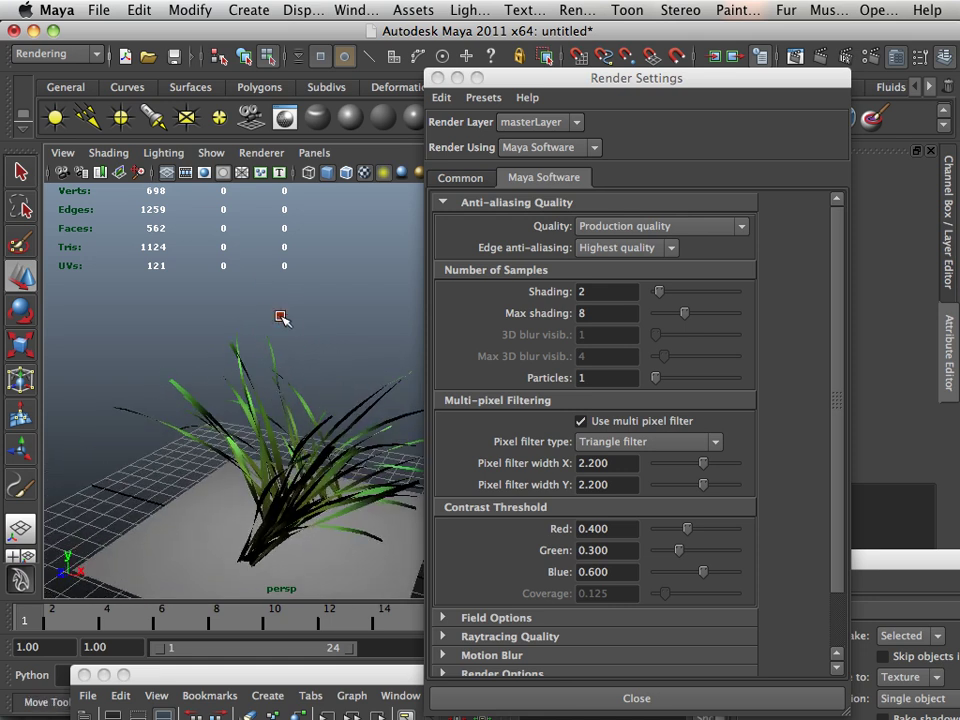
{"action": "left_click_drag", "start_coordinate": [284, 318], "coordinate": [308, 362]}
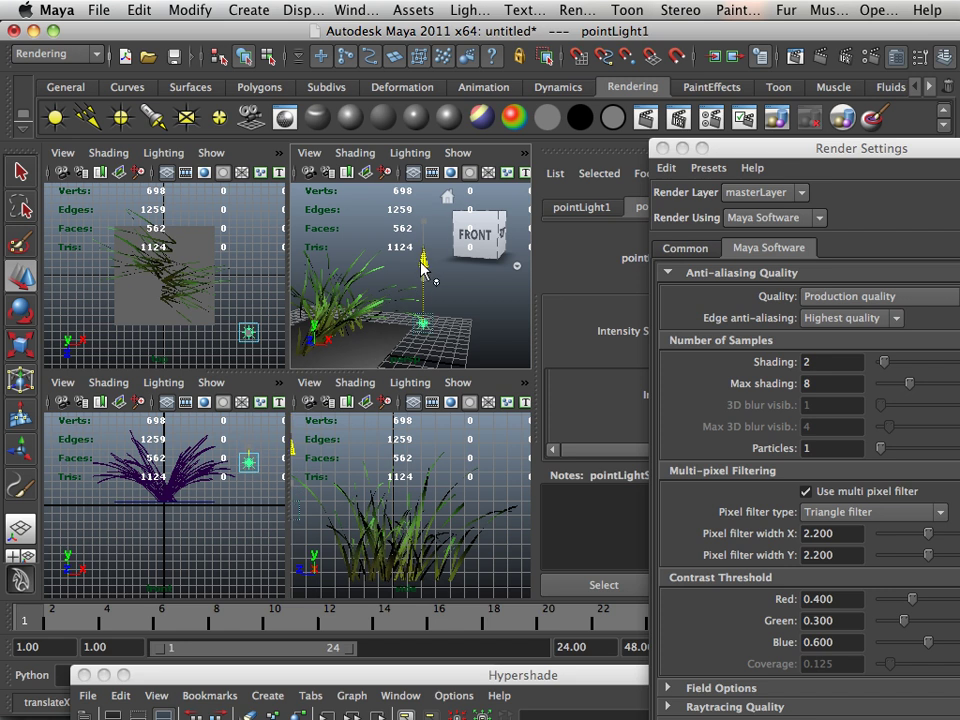
Orbit the view to inspect the grass in the four-pane layout
{"action": "left_click_drag", "start_coordinate": [420, 280], "coordinate": [358, 350]}
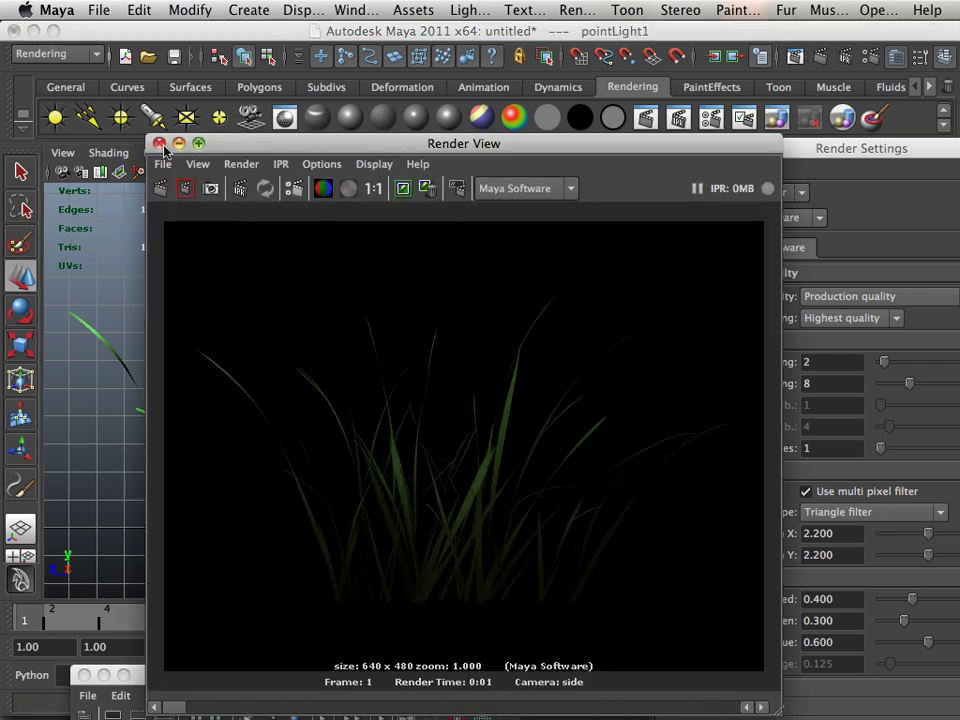
Close the side-camera test render of the grass
{"action": "left_click", "coordinate": [160, 144]}
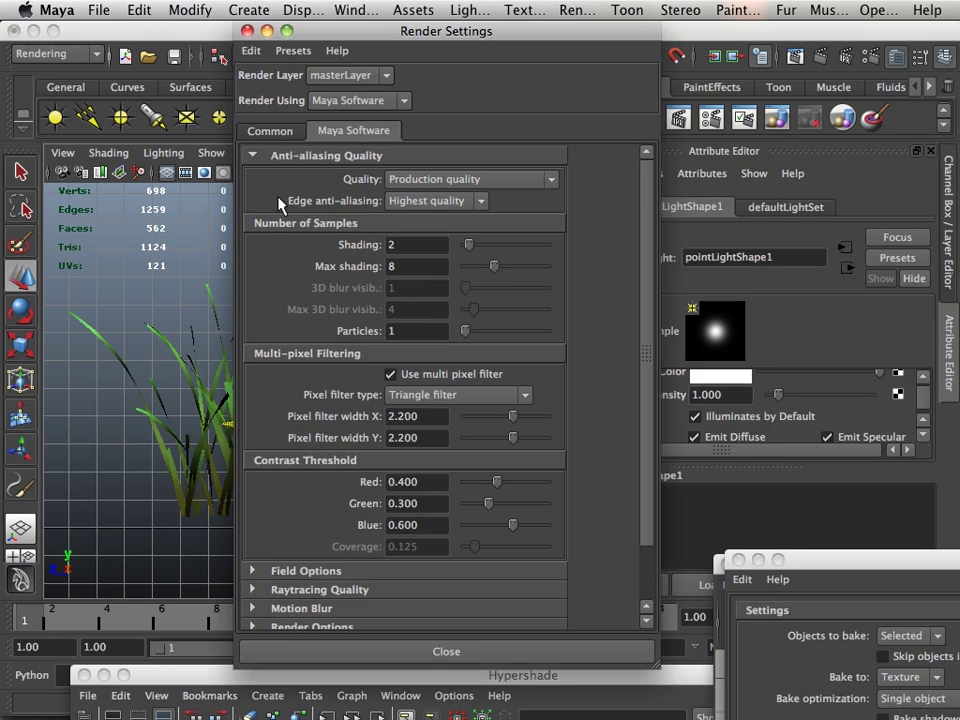
Set the render image size to the 1k Square preset, 1024 by 1024 pixels
{"action": "left_click", "coordinate": [270, 130]}
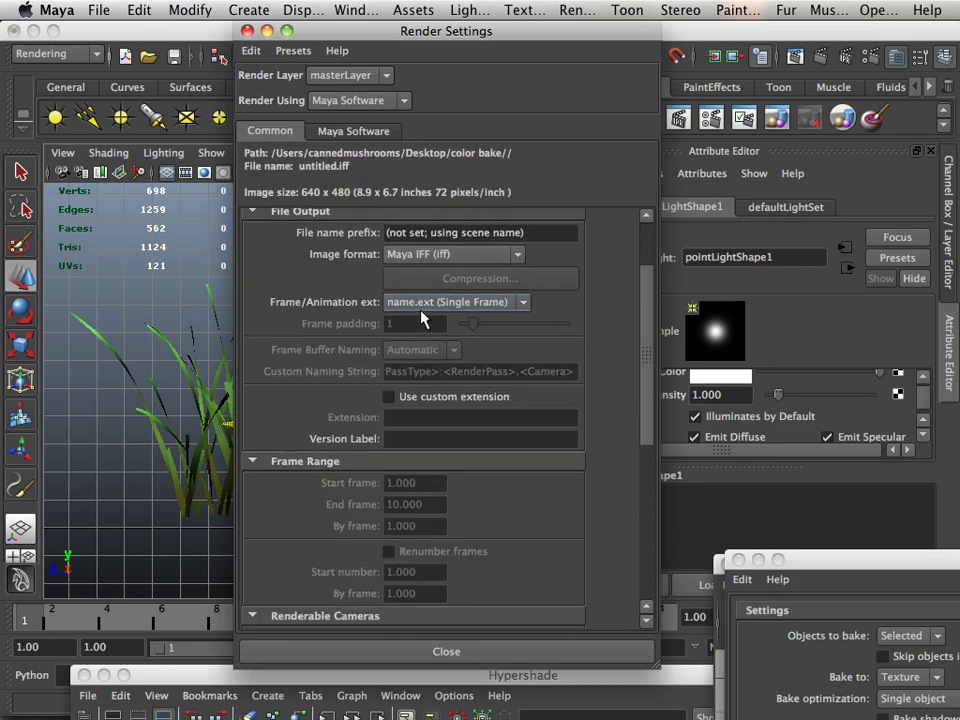
{"action": "left_click", "coordinate": [456, 442]}
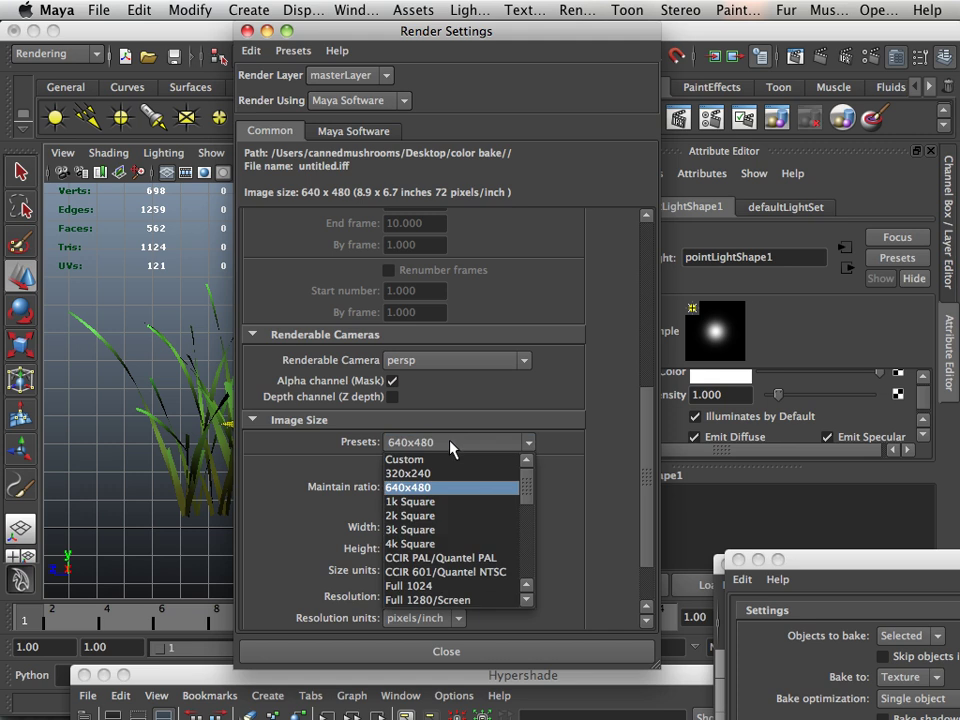
{"action": "mouse_move", "coordinate": [448, 558]}
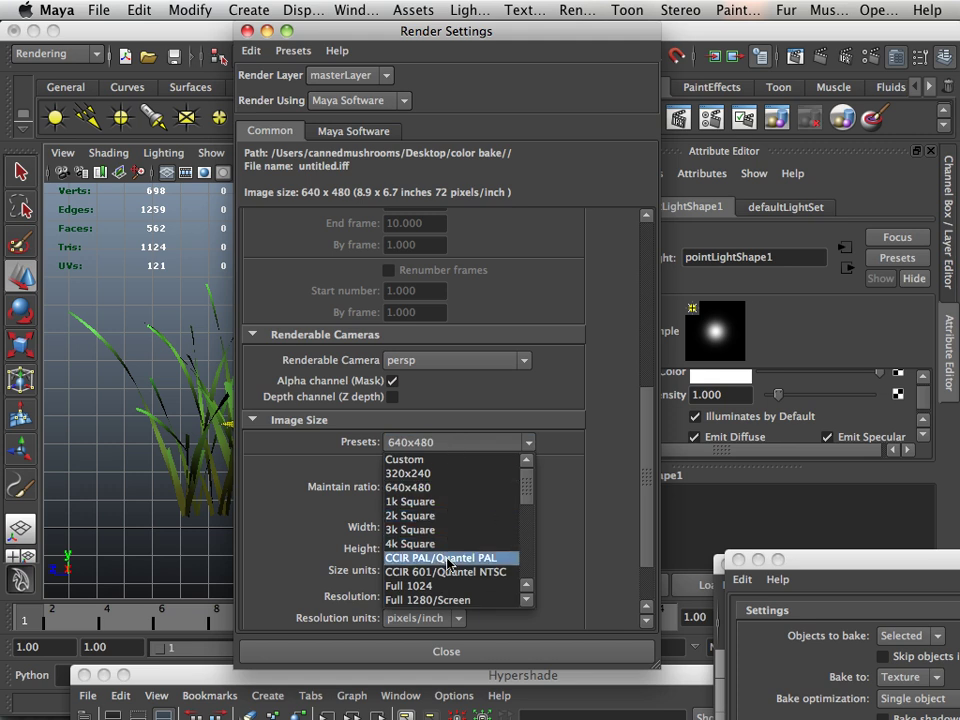
{"action": "mouse_move", "coordinate": [430, 528]}
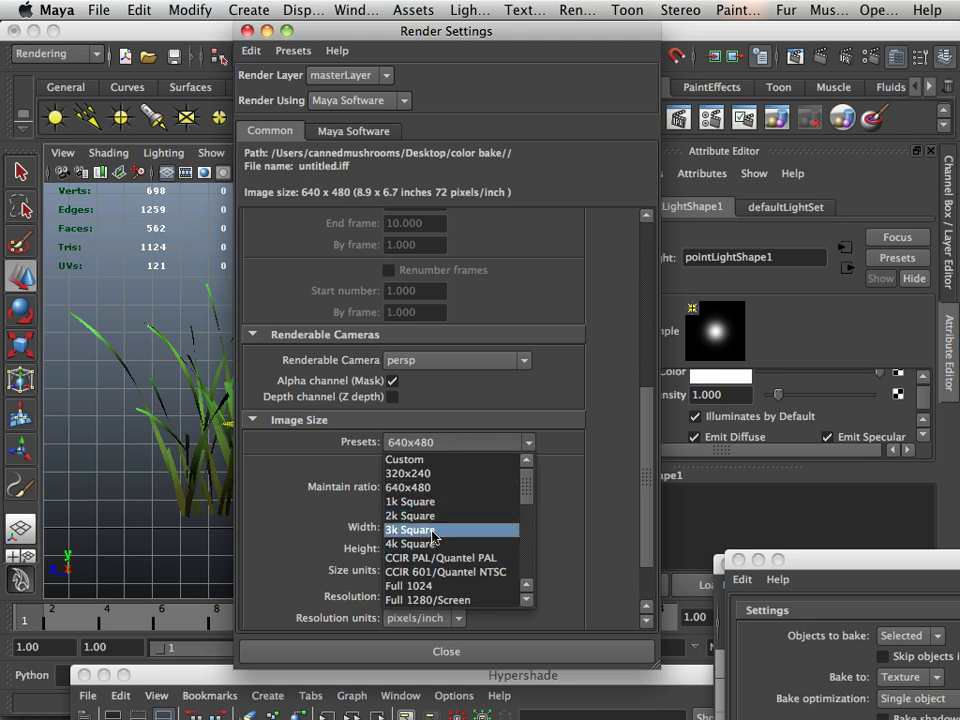
{"action": "mouse_move", "coordinate": [430, 500]}
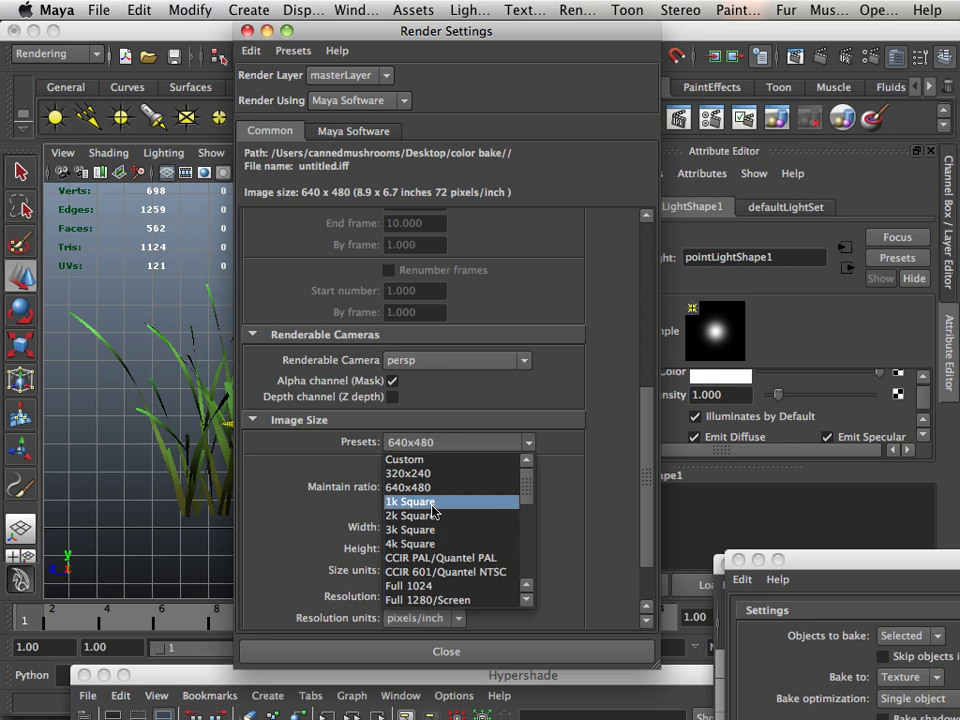
{"action": "left_click", "coordinate": [412, 500]}
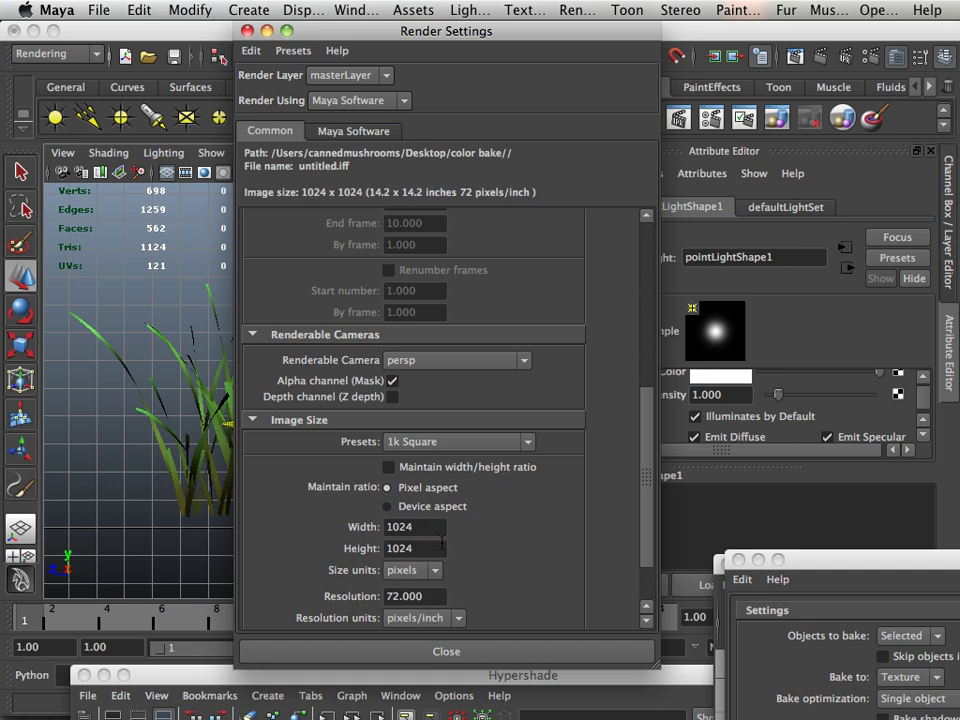
{"action": "mouse_move", "coordinate": [352, 240]}
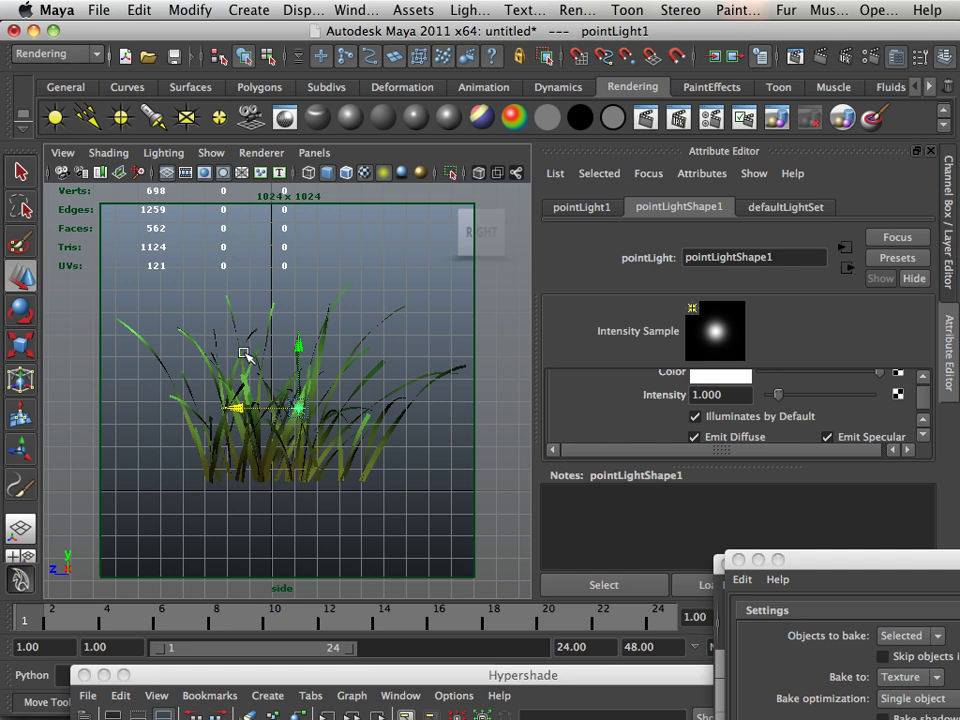
{"action": "mouse_move", "coordinate": [380, 466]}
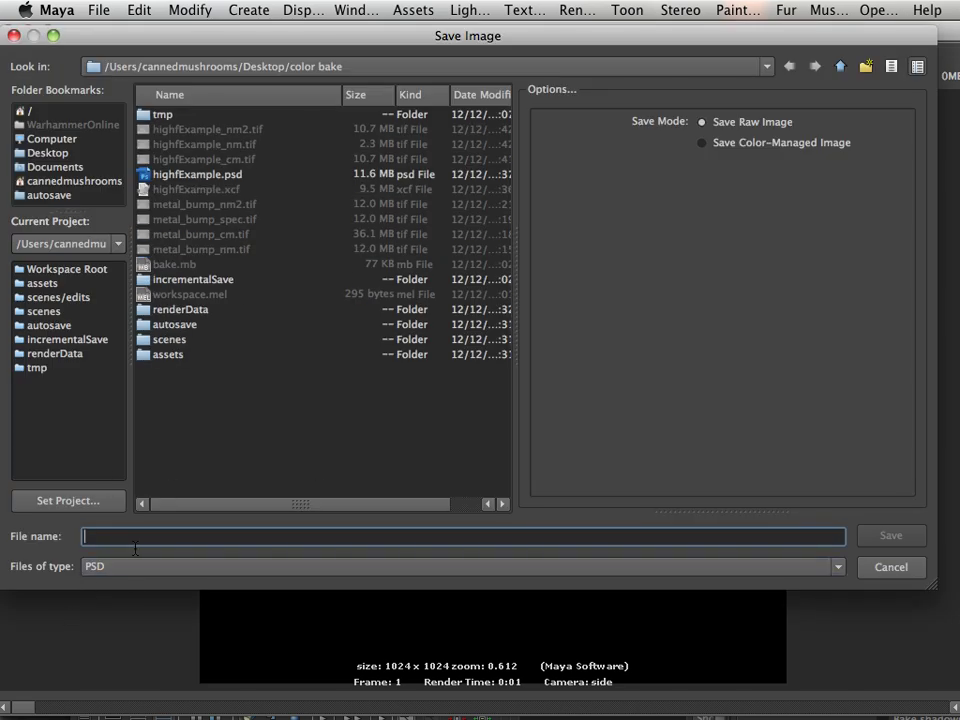
Name the saved render image 'grass' as a PSD file
{"action": "type", "text": "grass"}
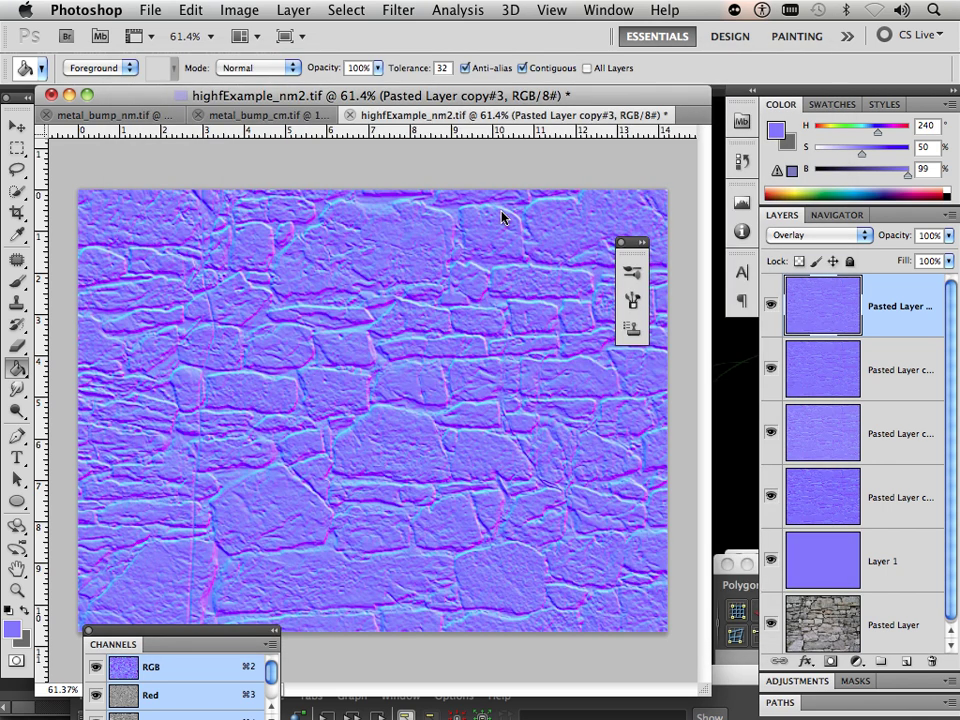
Load the grass blades of grass.psd as a selection with the full channel list visible
{"action": "left_click", "coordinate": [560, 114]}
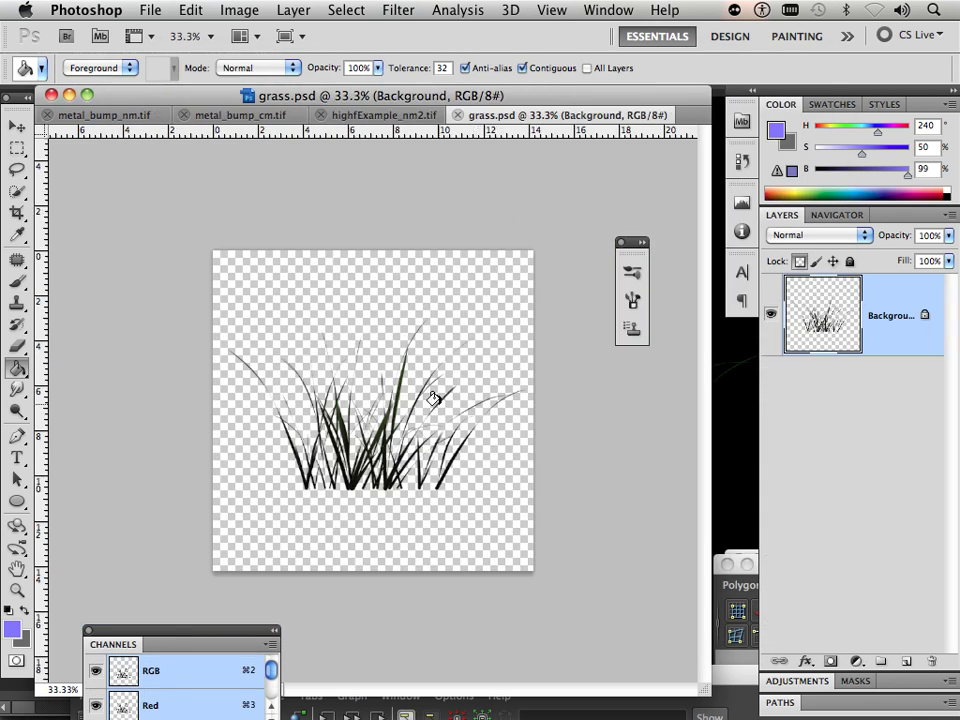
{"action": "mouse_move", "coordinate": [204, 640]}
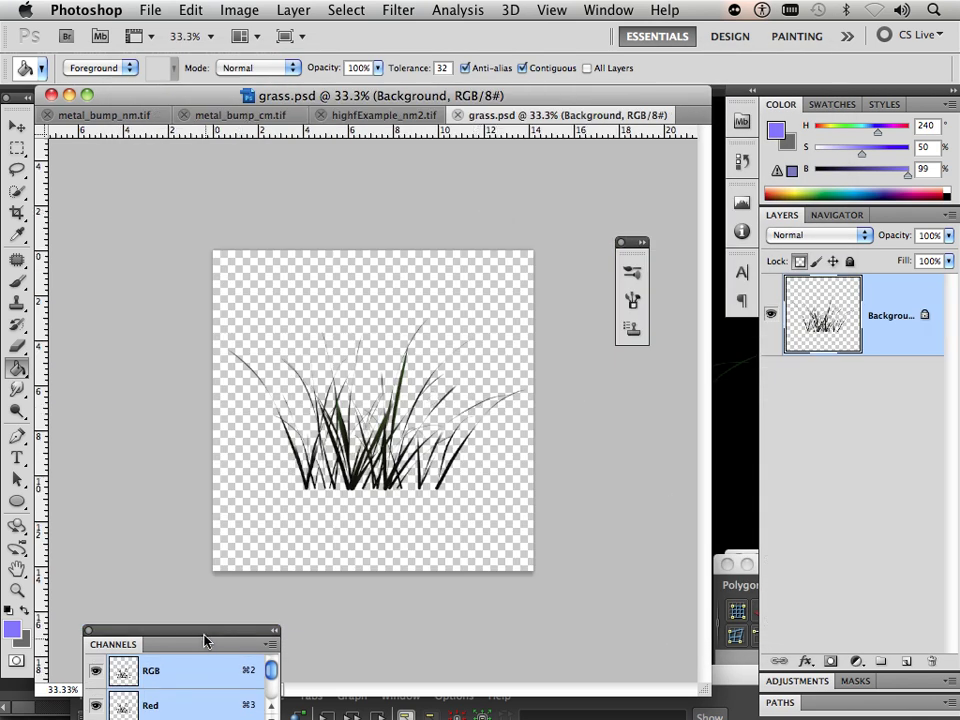
{"action": "left_click_drag", "start_coordinate": [204, 640], "coordinate": [170, 580]}
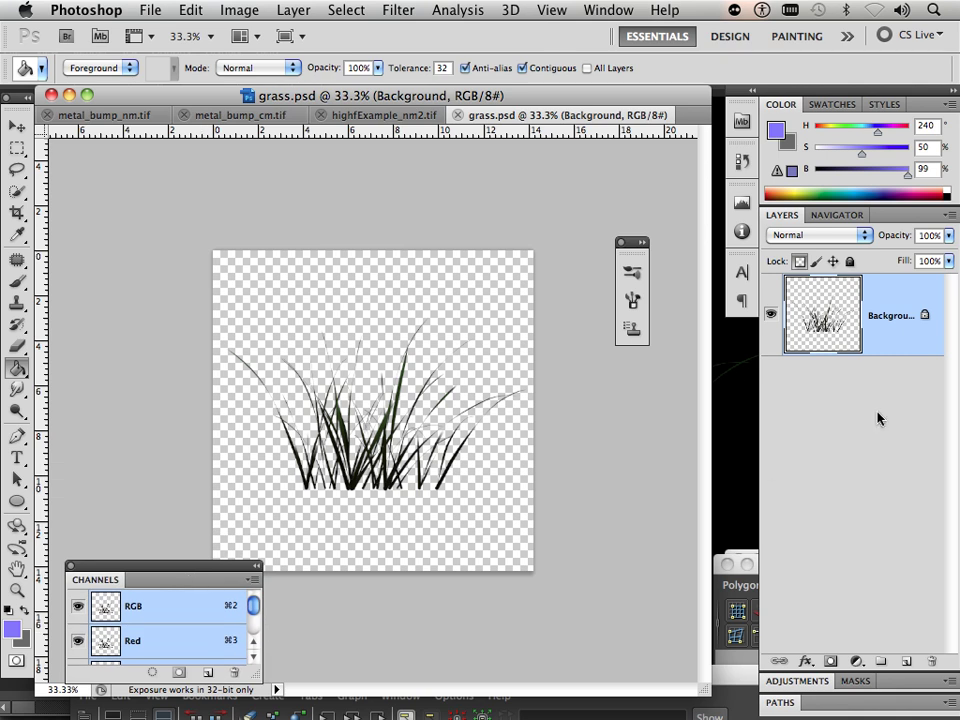
{"action": "left_click", "coordinate": [836, 214]}
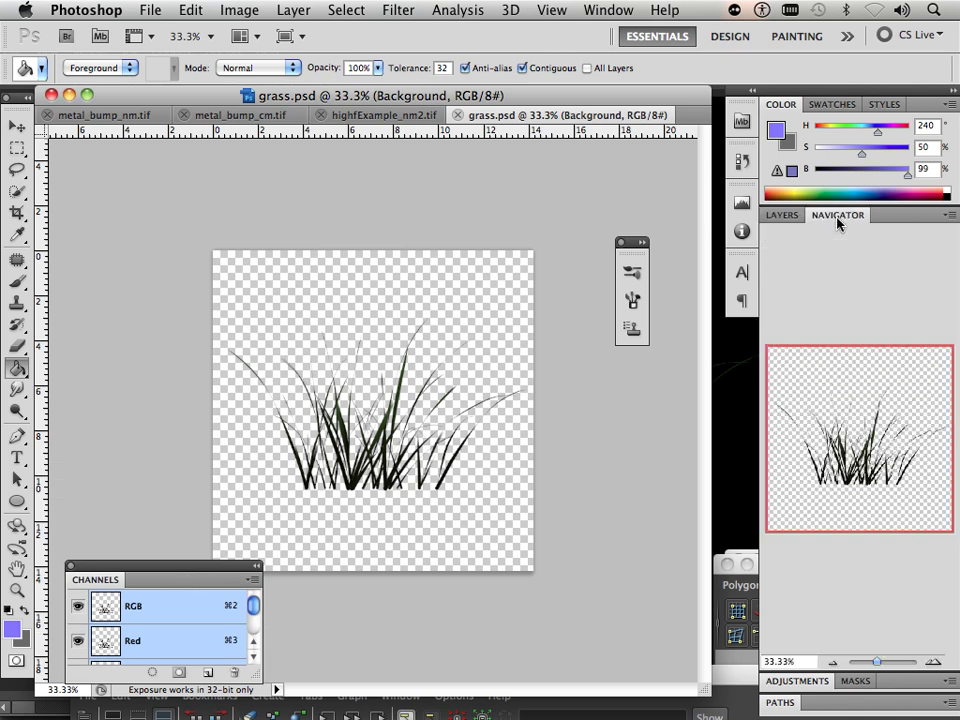
{"action": "left_click", "coordinate": [780, 214]}
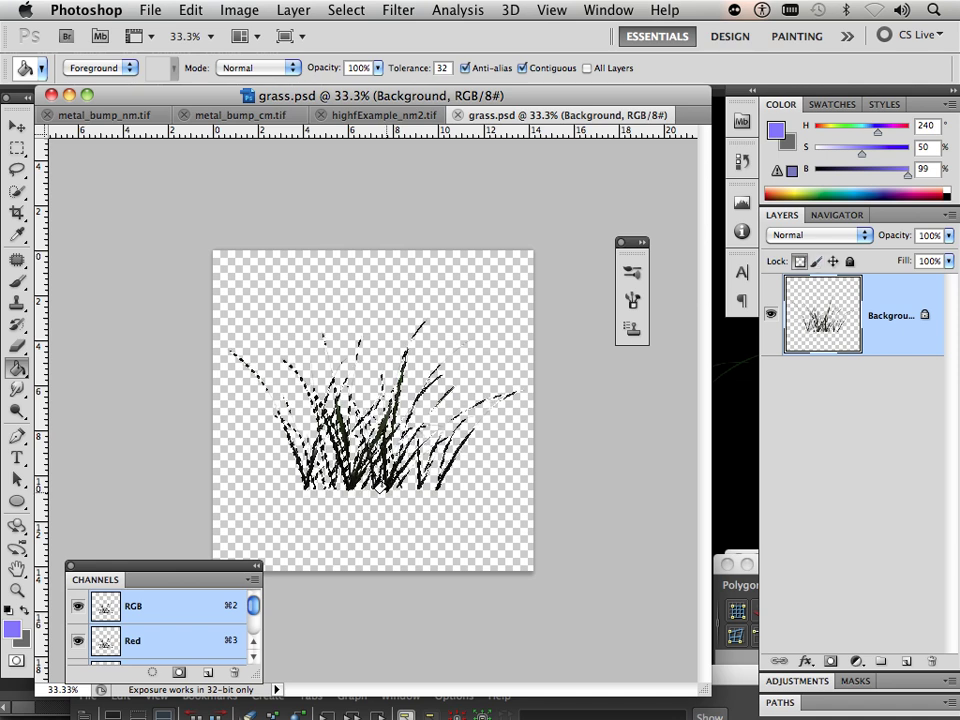
{"action": "left_click_drag", "start_coordinate": [160, 580], "coordinate": [160, 294]}
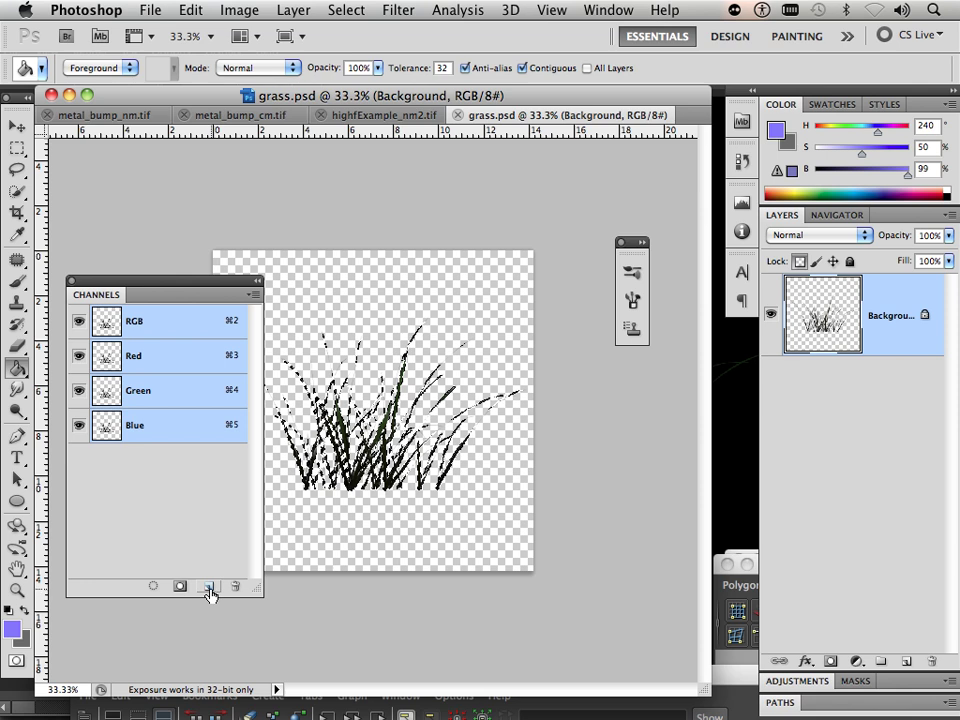
Save the grass selection as a new Alpha 1 channel and clear the selection
{"action": "left_click", "coordinate": [208, 586]}
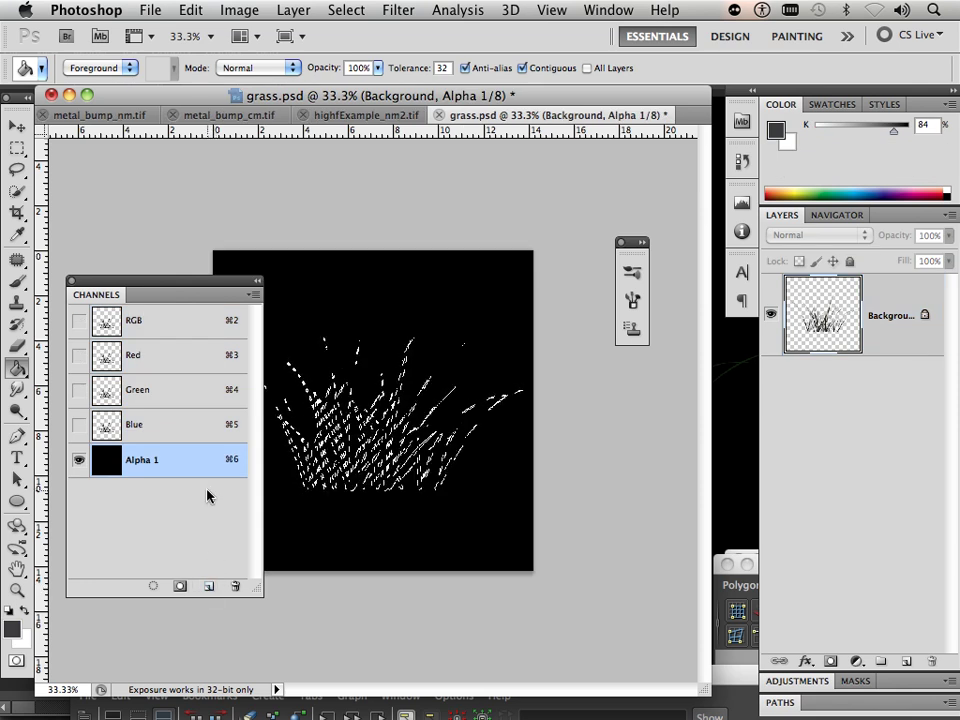
{"action": "mouse_move", "coordinate": [156, 264]}
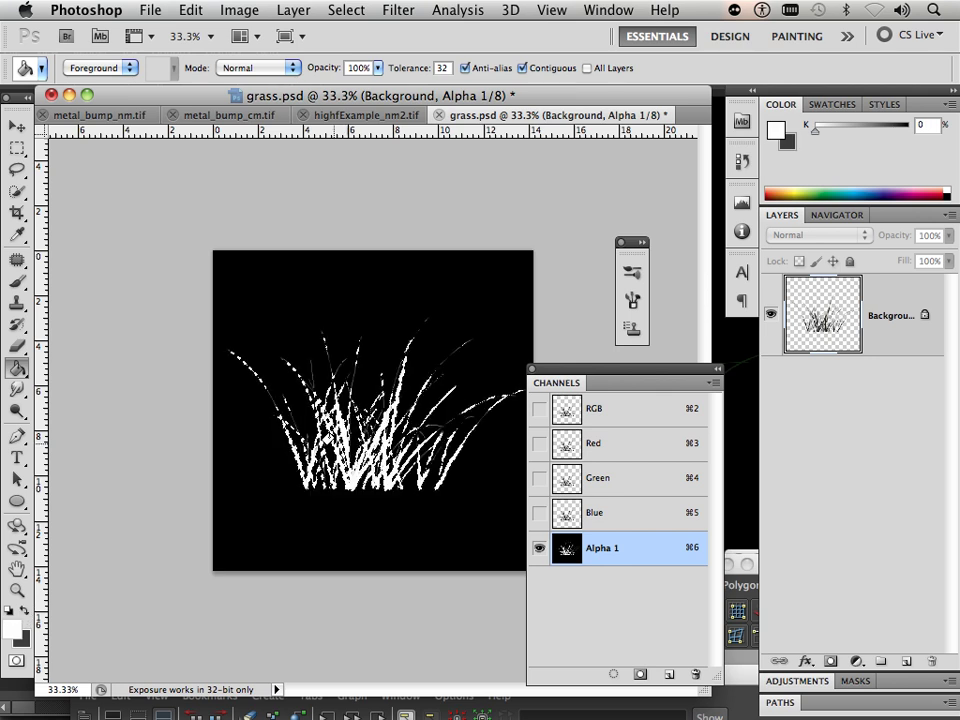
{"action": "mouse_move", "coordinate": [292, 304]}
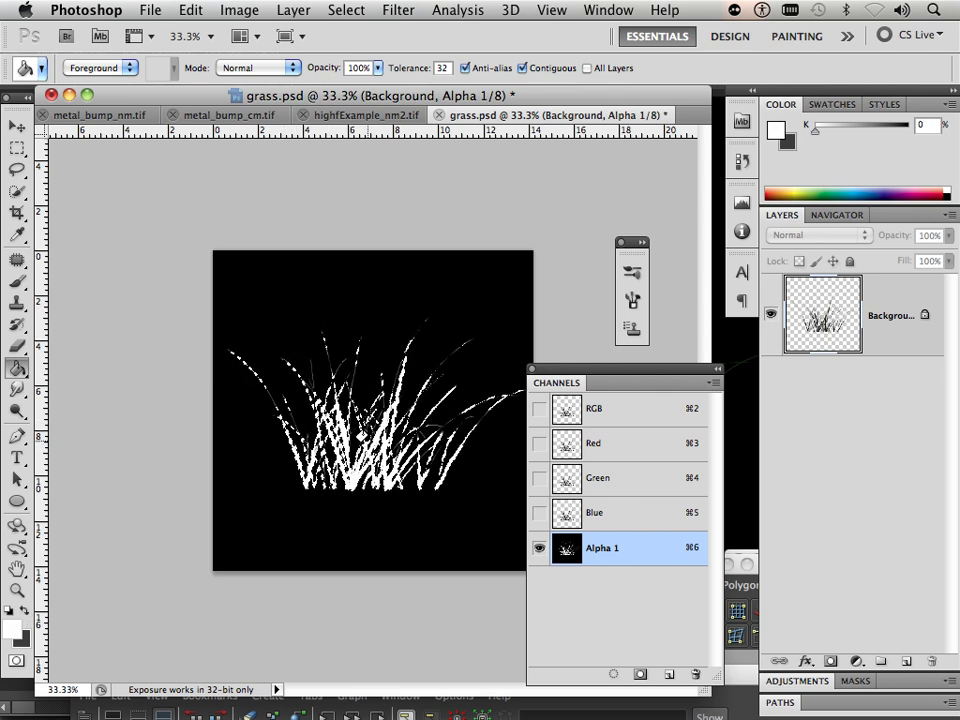
{"action": "mouse_move", "coordinate": [324, 370]}
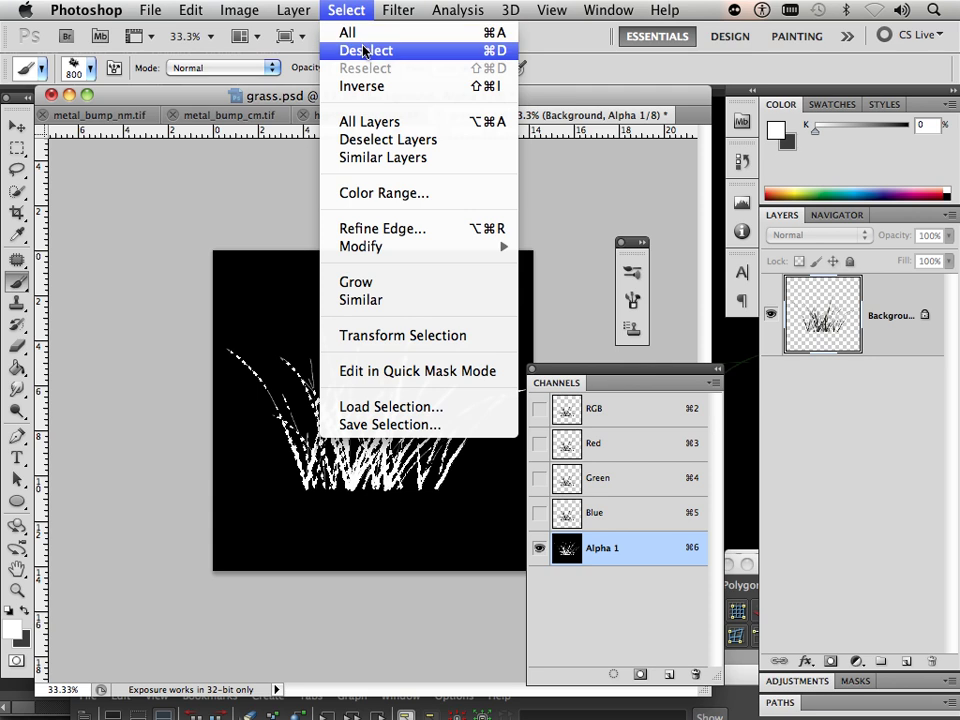
{"action": "left_click", "coordinate": [364, 50]}
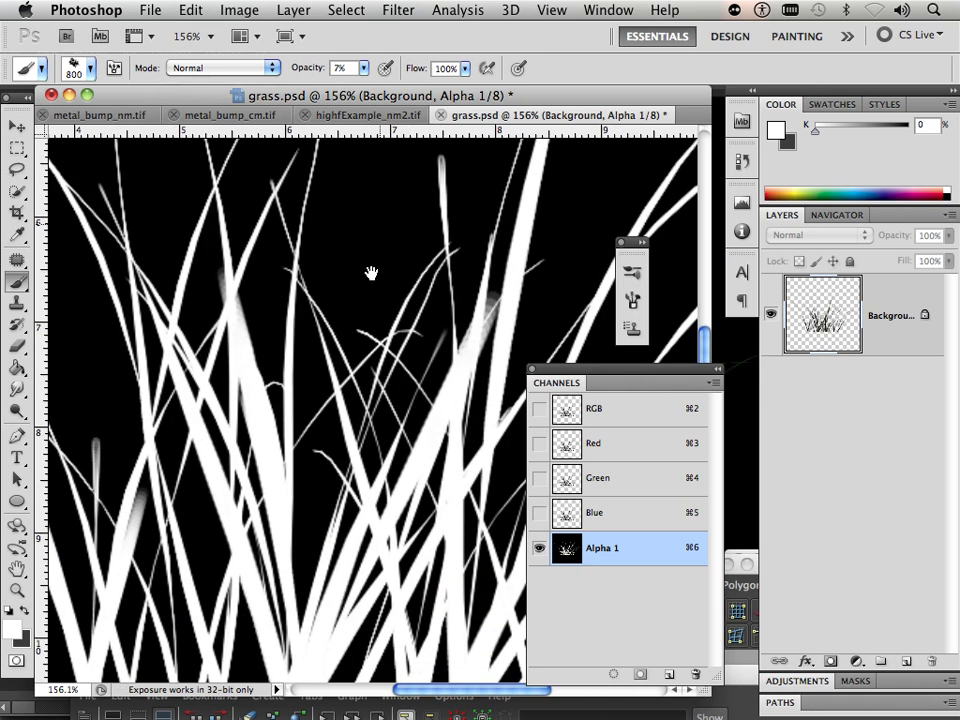
Apply a threshold of about 82 to Alpha 1, leaving crisp white blades on black
{"action": "left_click", "coordinate": [240, 10]}
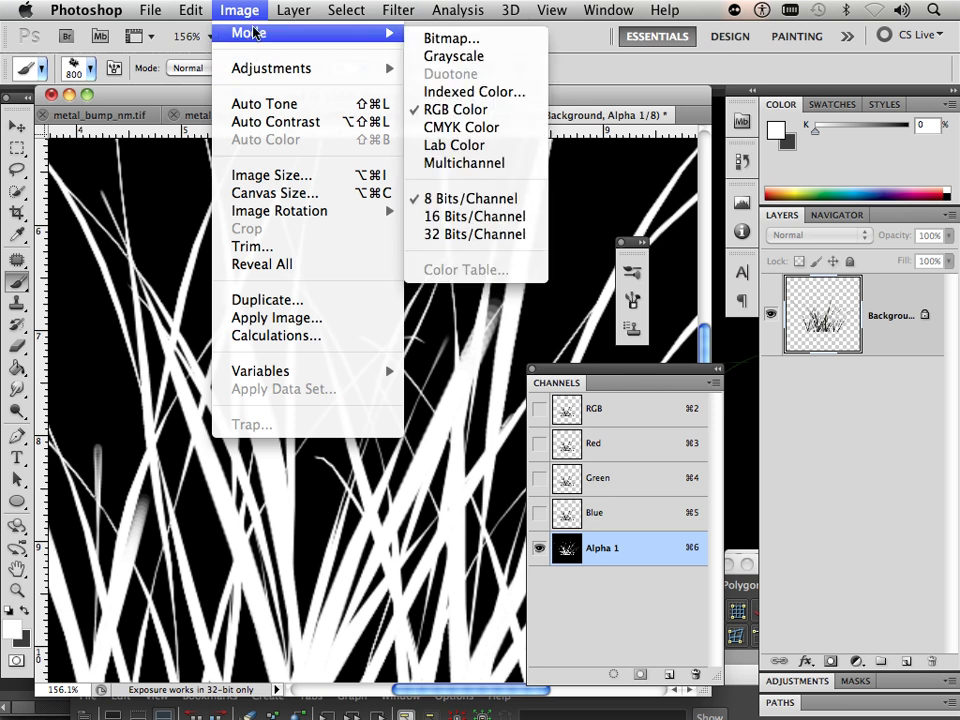
{"action": "mouse_move", "coordinate": [270, 68]}
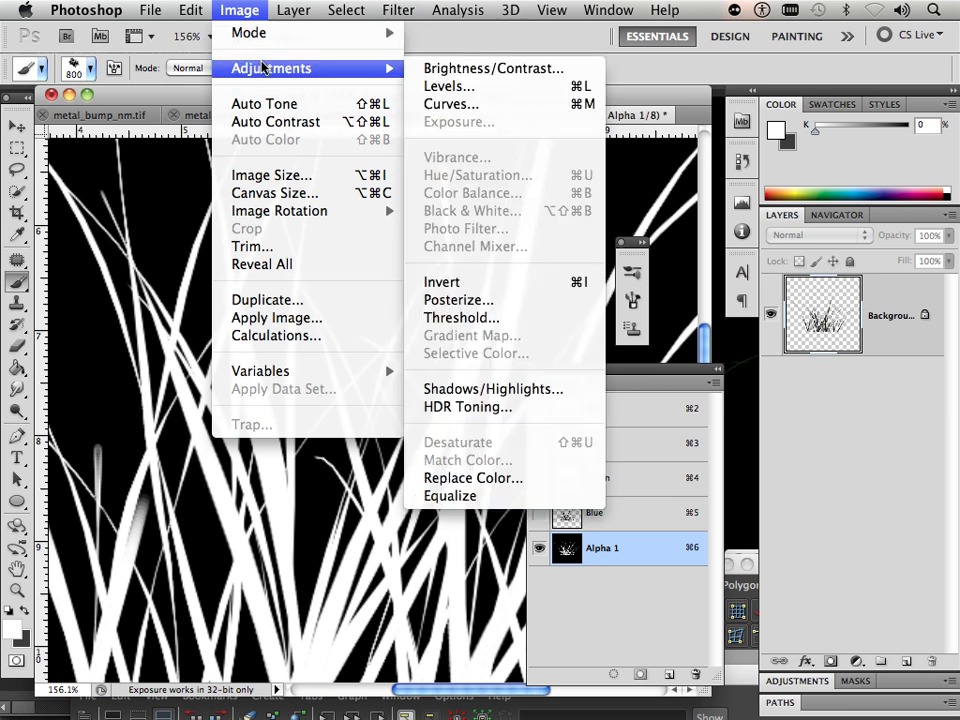
{"action": "left_click", "coordinate": [460, 316]}
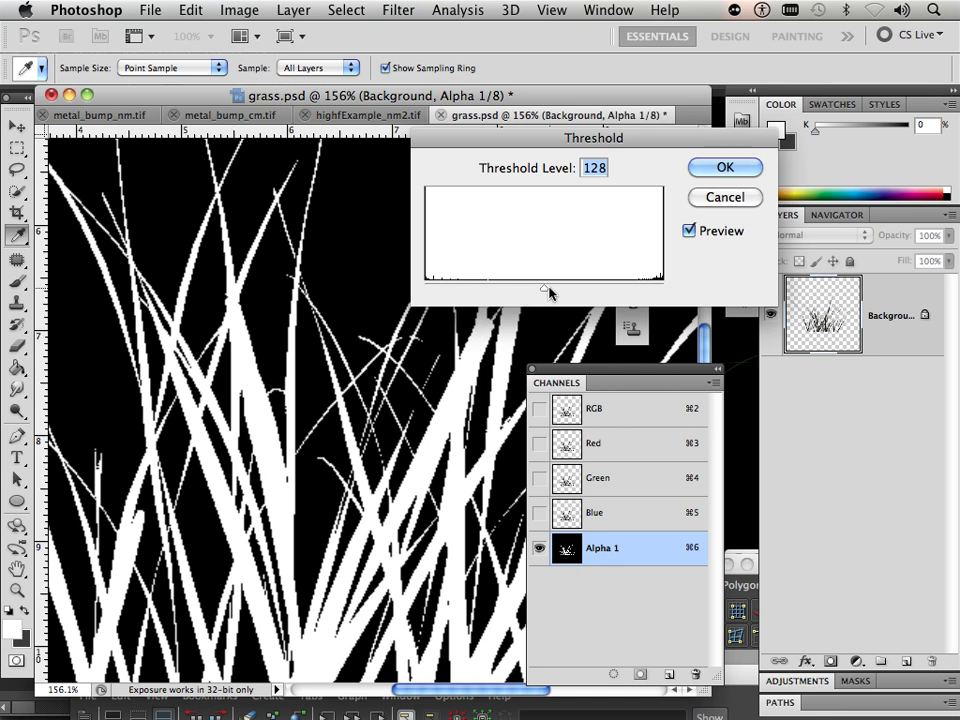
{"action": "left_click_drag", "start_coordinate": [548, 290], "coordinate": [490, 290]}
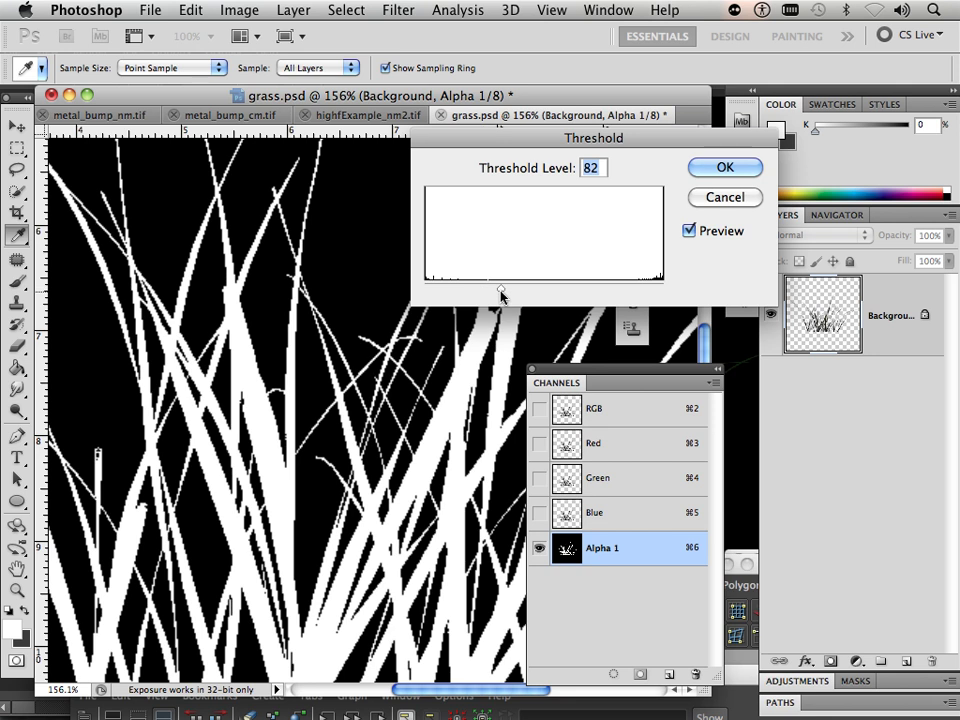
{"action": "left_click", "coordinate": [724, 168]}
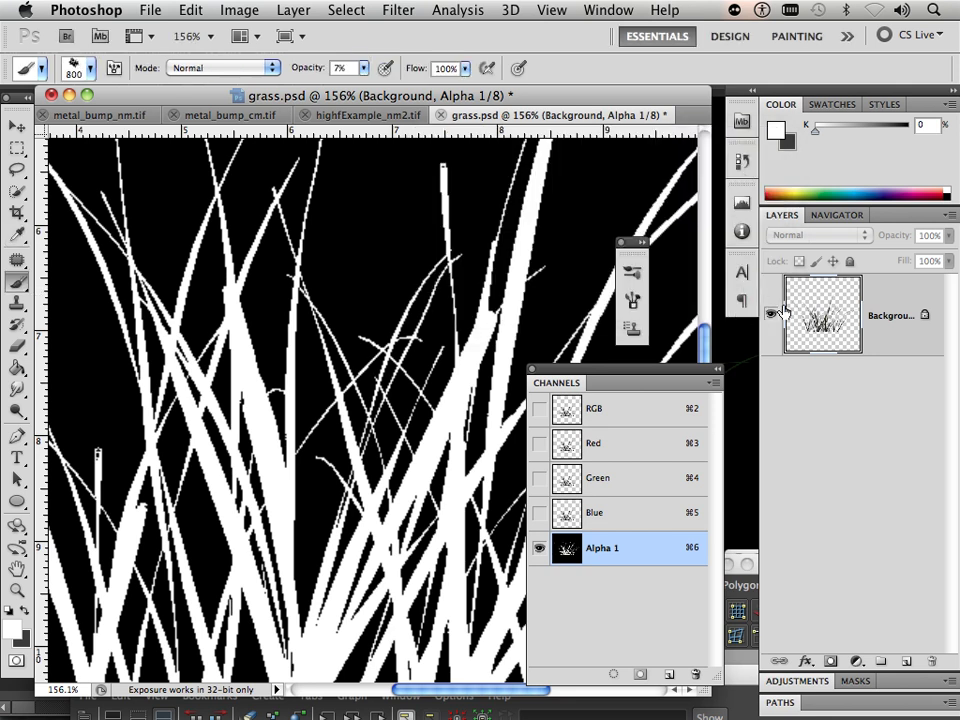
{"action": "mouse_move", "coordinate": [822, 314]}
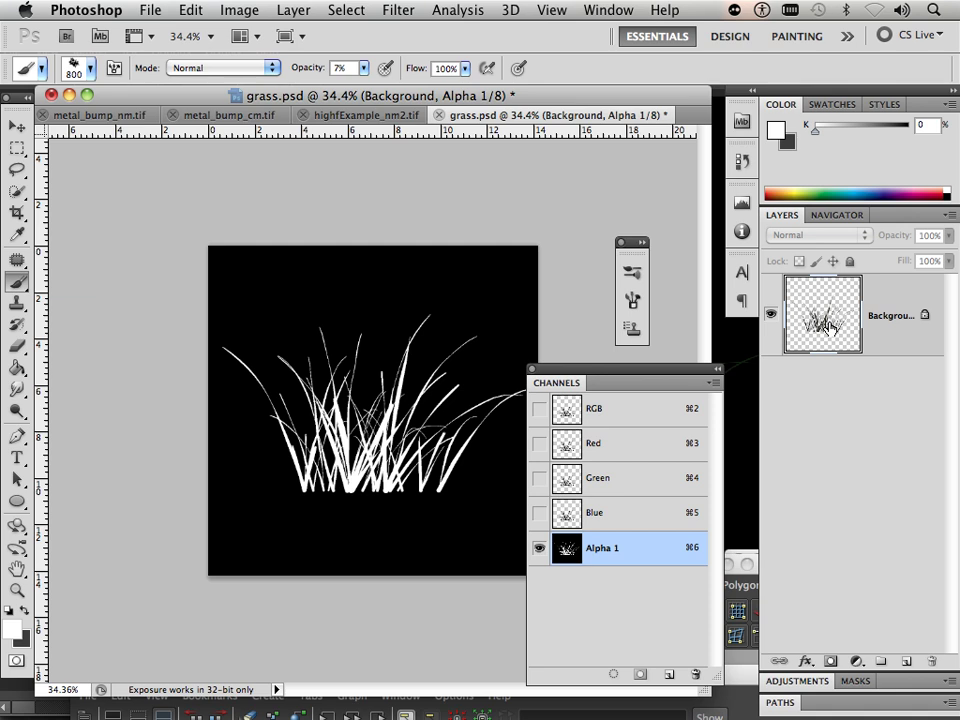
Add a new layer beneath the grass and fill it with dark green
{"action": "left_click", "coordinate": [594, 408]}
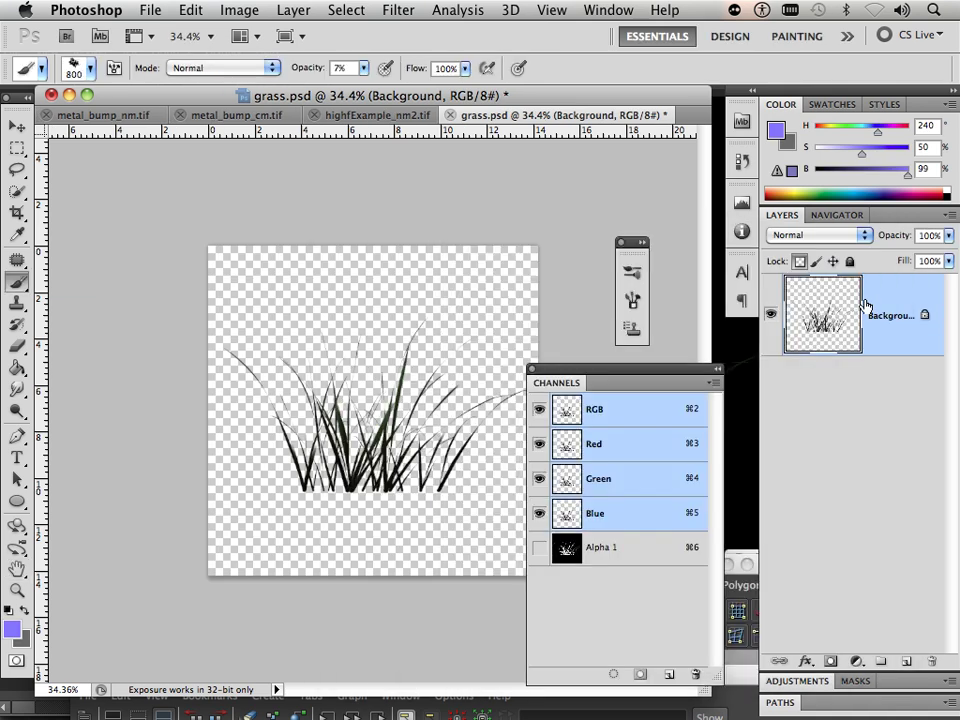
{"action": "left_click", "coordinate": [882, 660]}
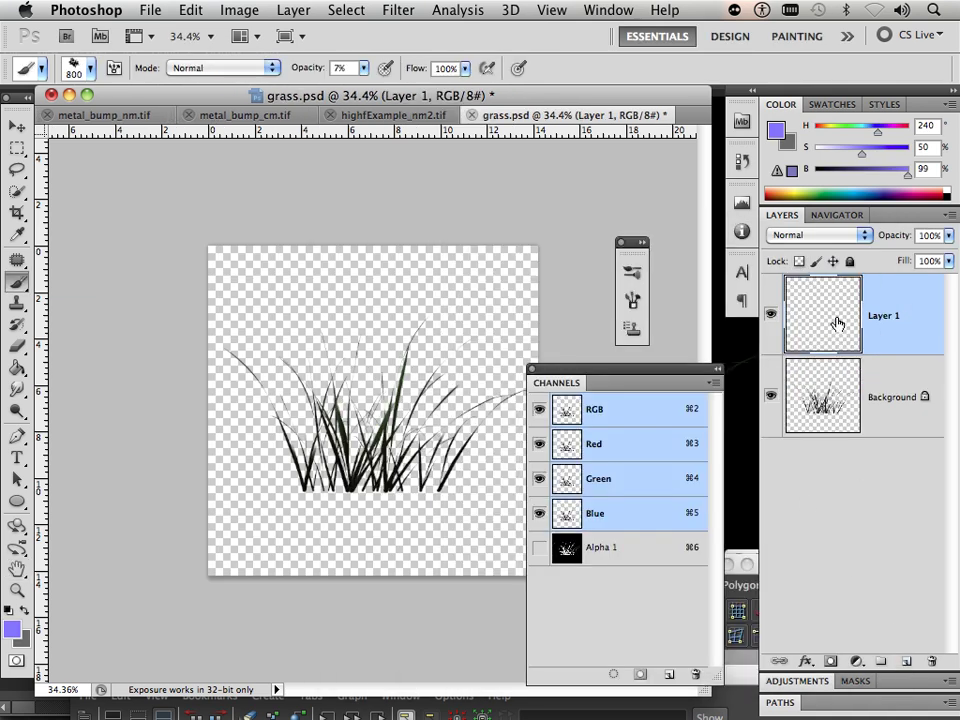
{"action": "double_click", "coordinate": [822, 396]}
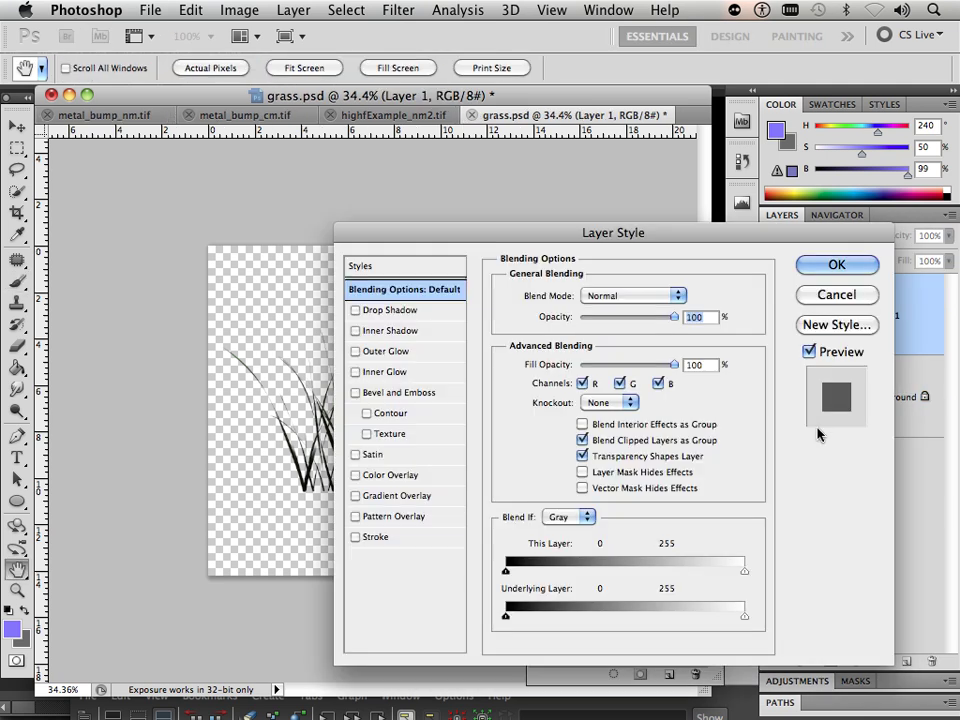
{"action": "left_click", "coordinate": [836, 264]}
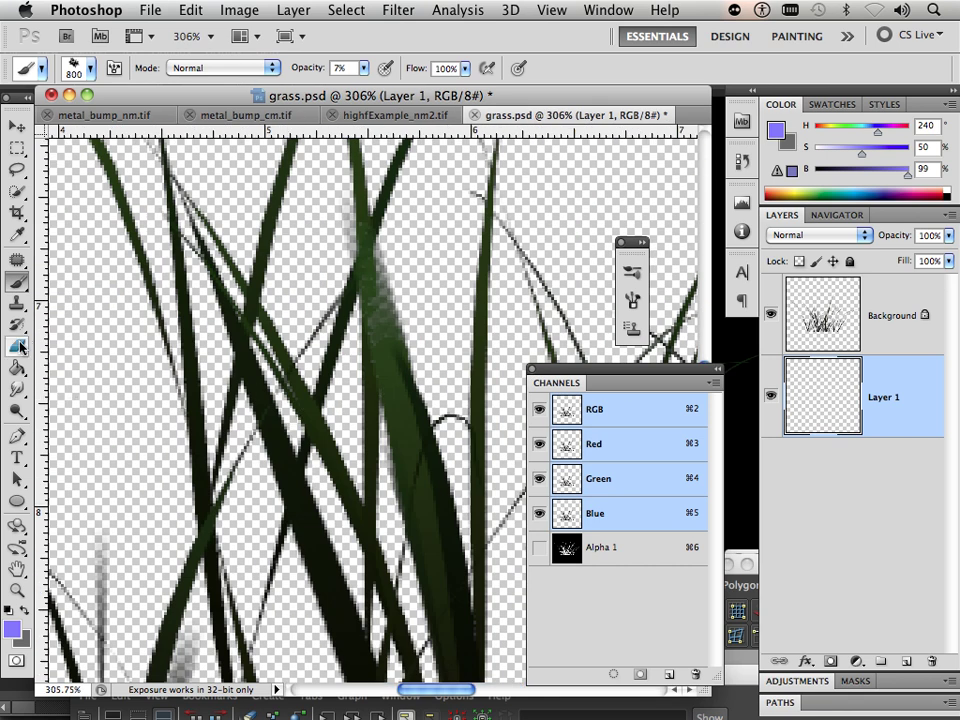
{"action": "left_click", "coordinate": [16, 368]}
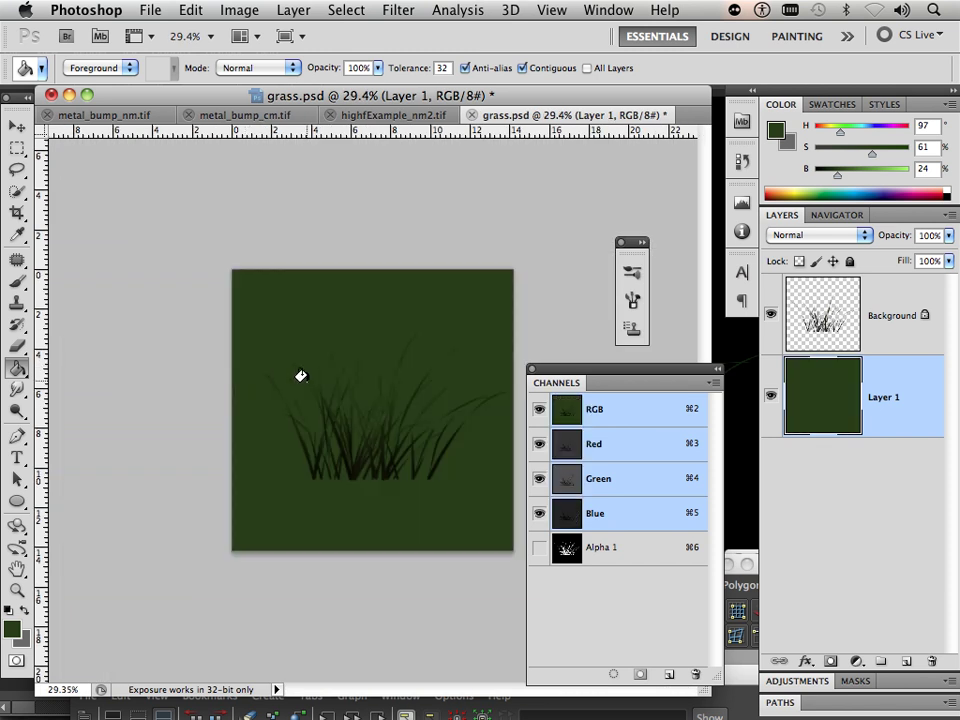
{"action": "mouse_move", "coordinate": [306, 362]}
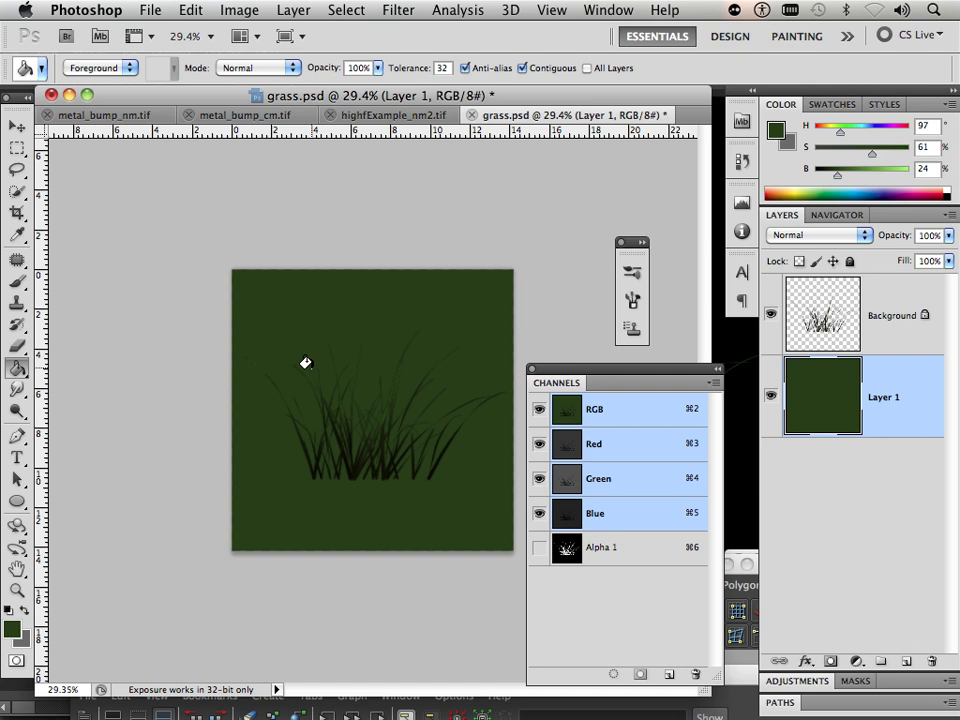
Review and confirm the blending options of the grass layer
{"action": "left_click", "coordinate": [150, 8]}
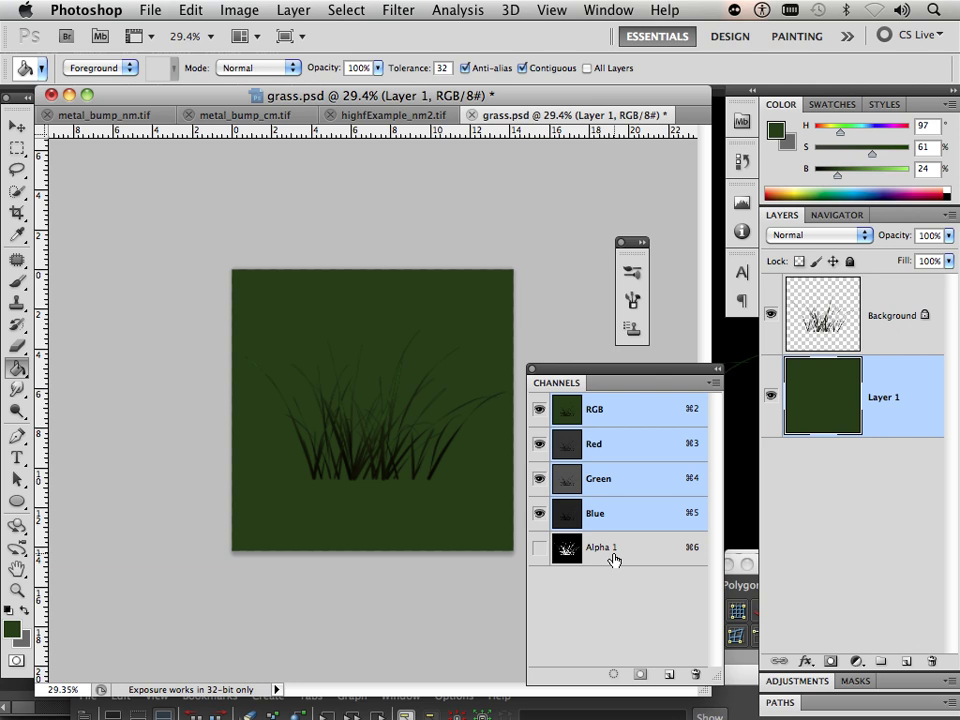
{"action": "left_click", "coordinate": [884, 314]}
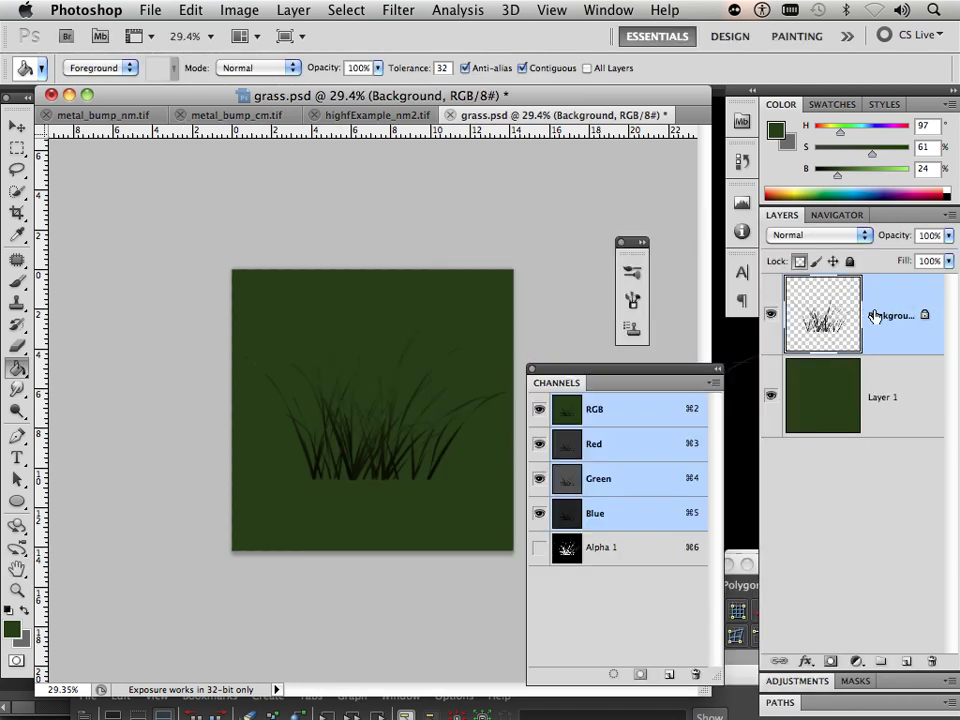
{"action": "double_click", "coordinate": [890, 316]}
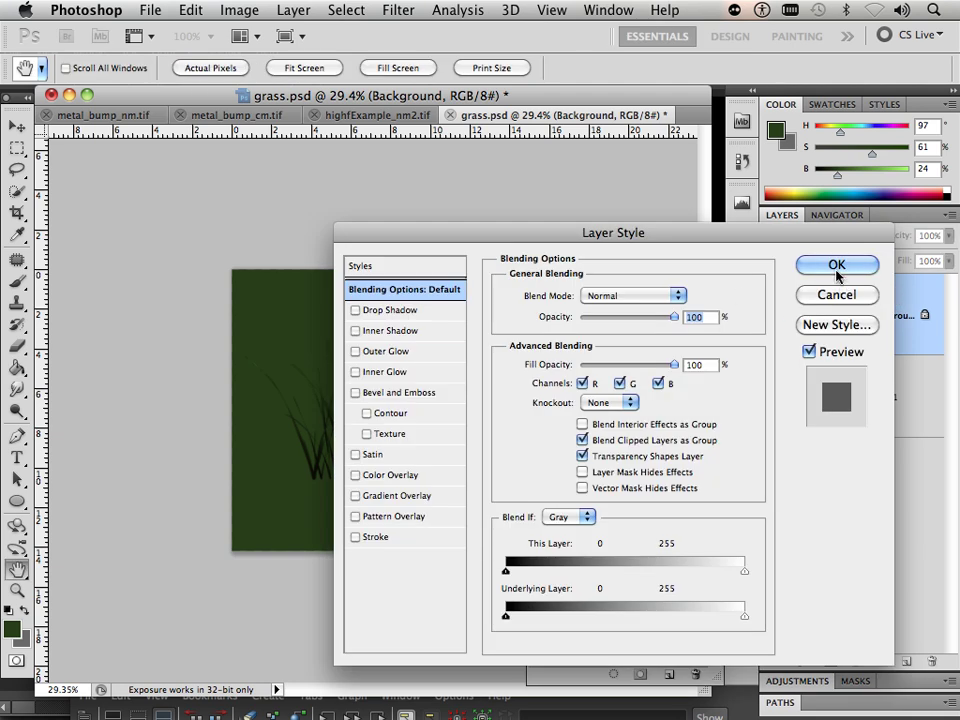
{"action": "left_click", "coordinate": [836, 264]}
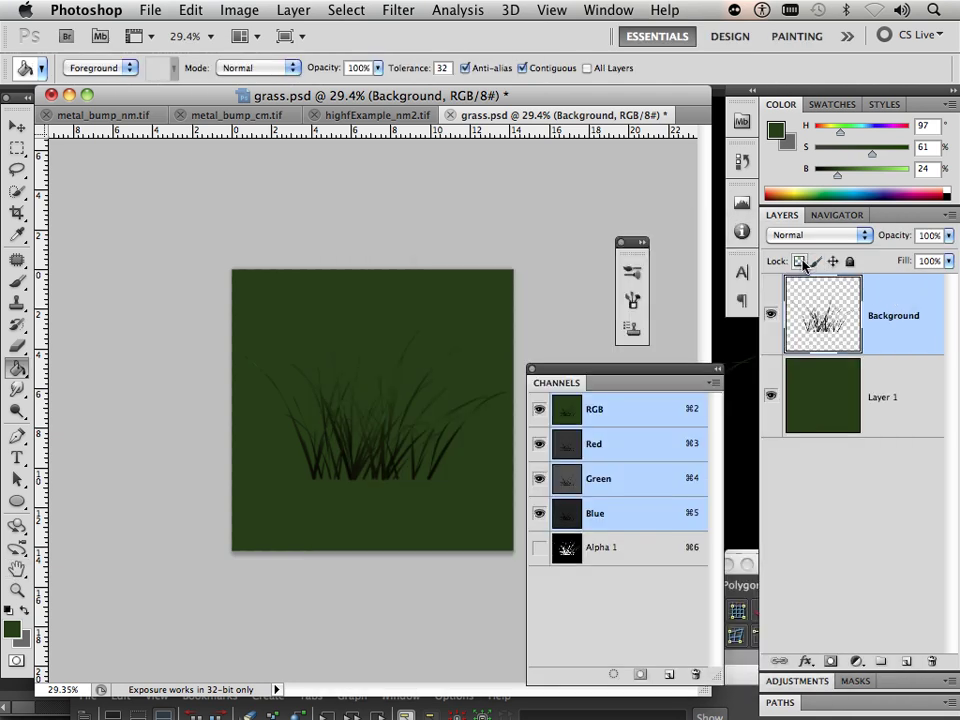
Save a Targa copy as grass.tga with alpha channels kept at 32 bits per pixel
{"action": "left_click", "coordinate": [150, 10]}
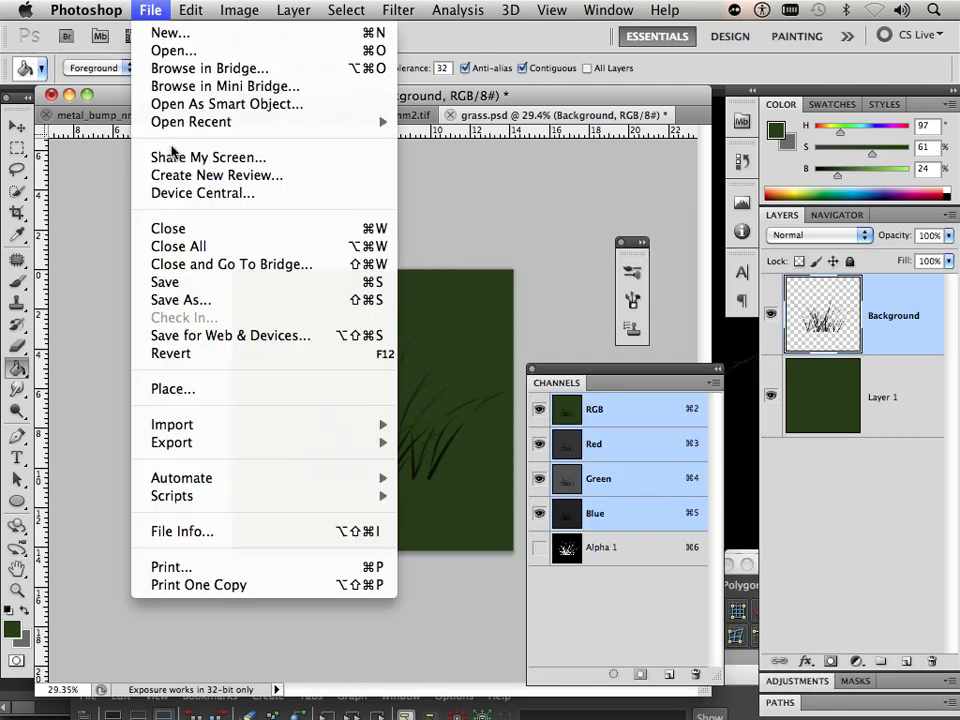
{"action": "left_click", "coordinate": [180, 300]}
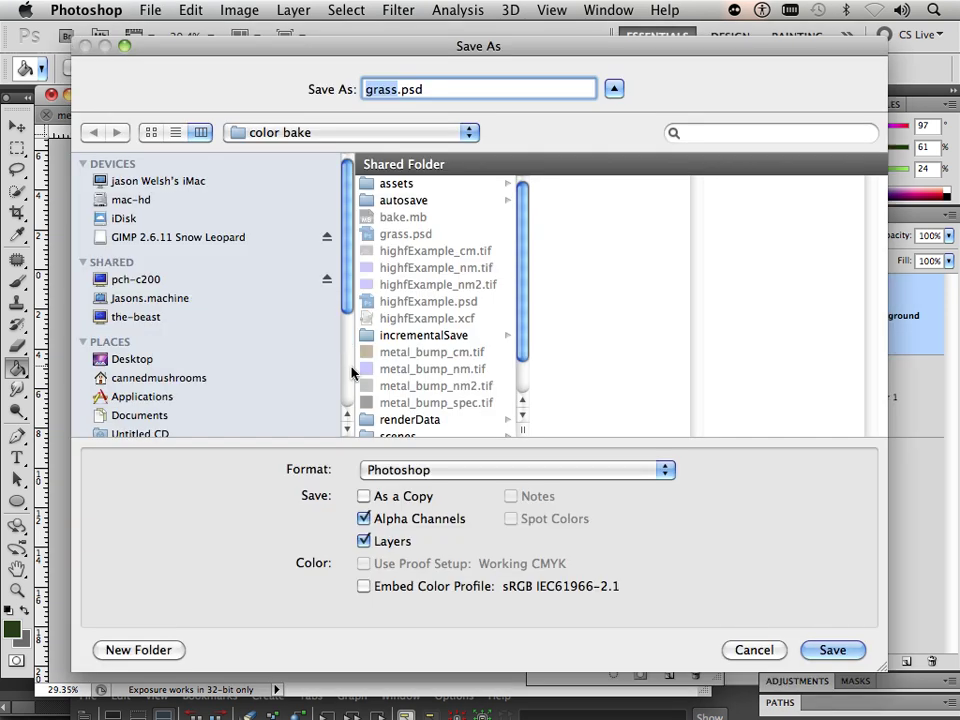
{"action": "left_click", "coordinate": [516, 470]}
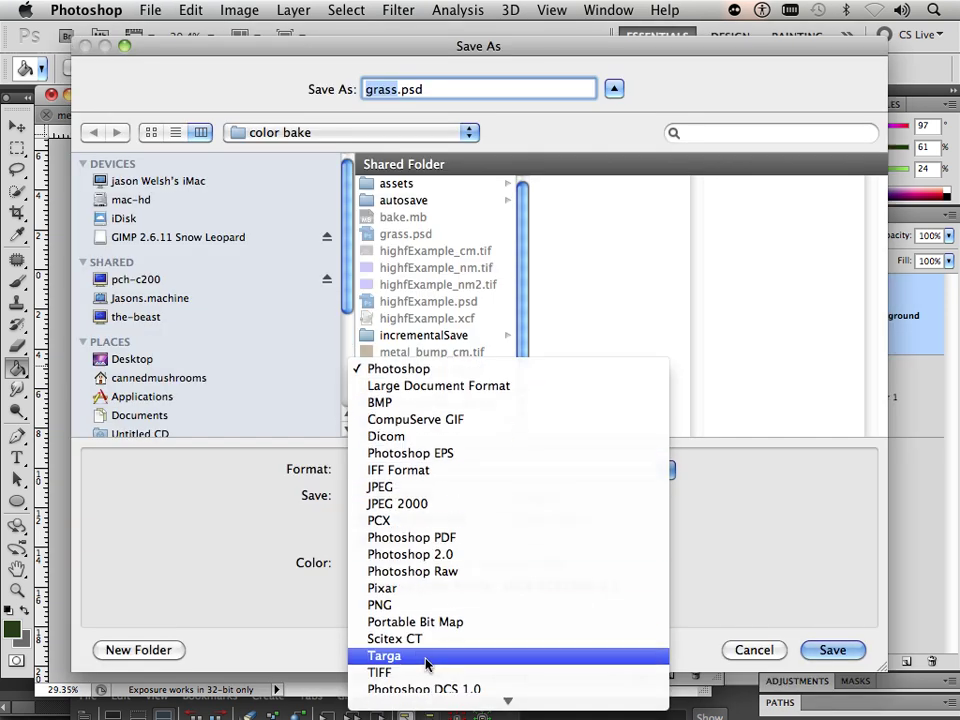
{"action": "left_click", "coordinate": [384, 656]}
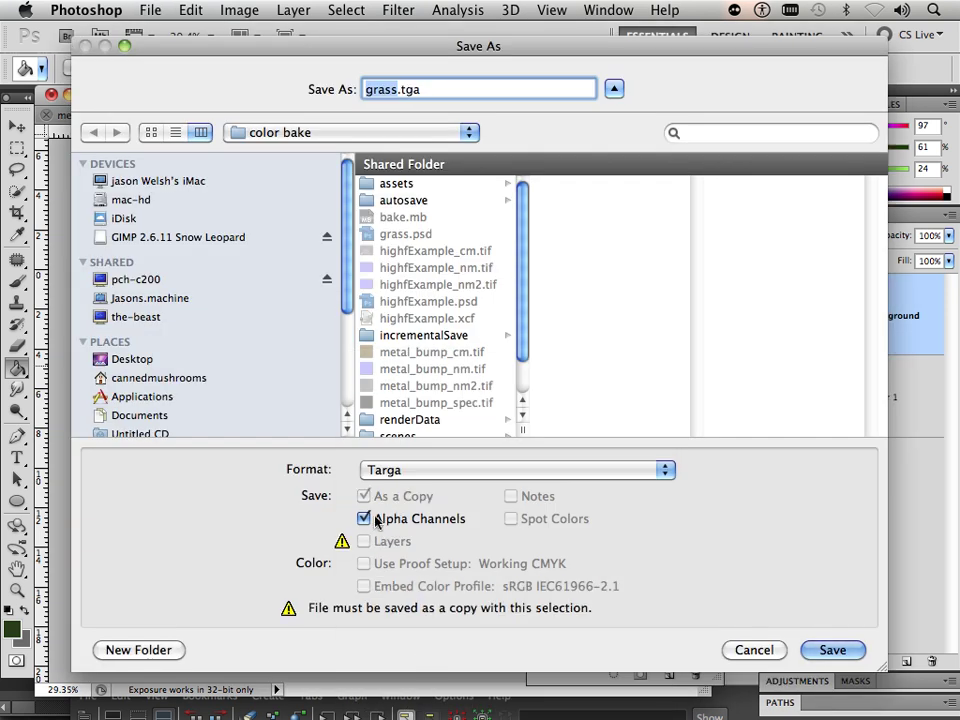
{"action": "left_click", "coordinate": [364, 518]}
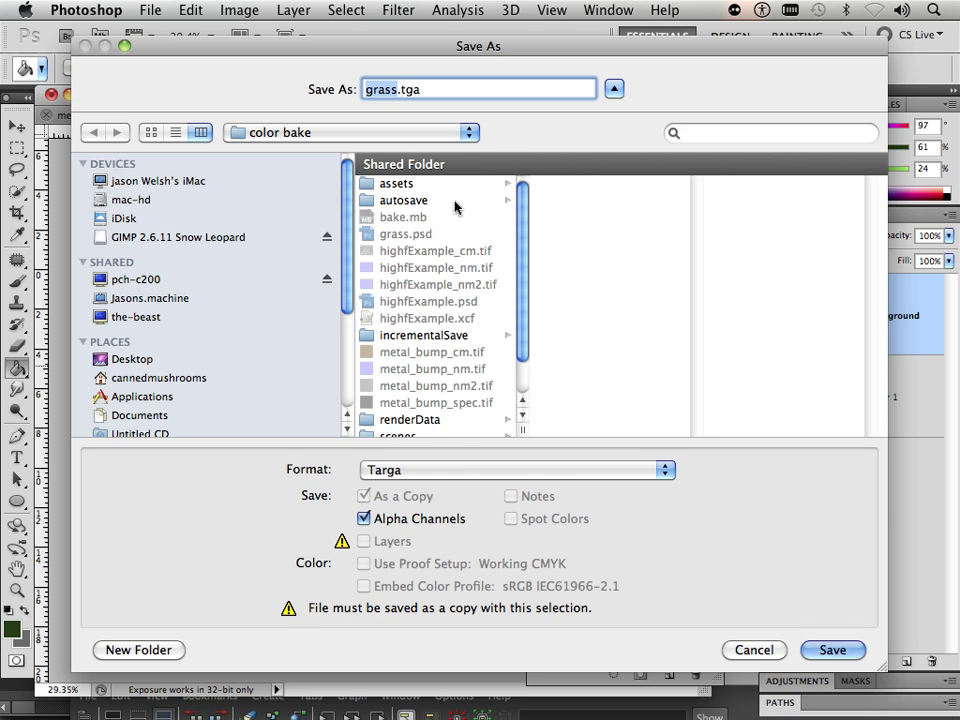
{"action": "left_click", "coordinate": [832, 650]}
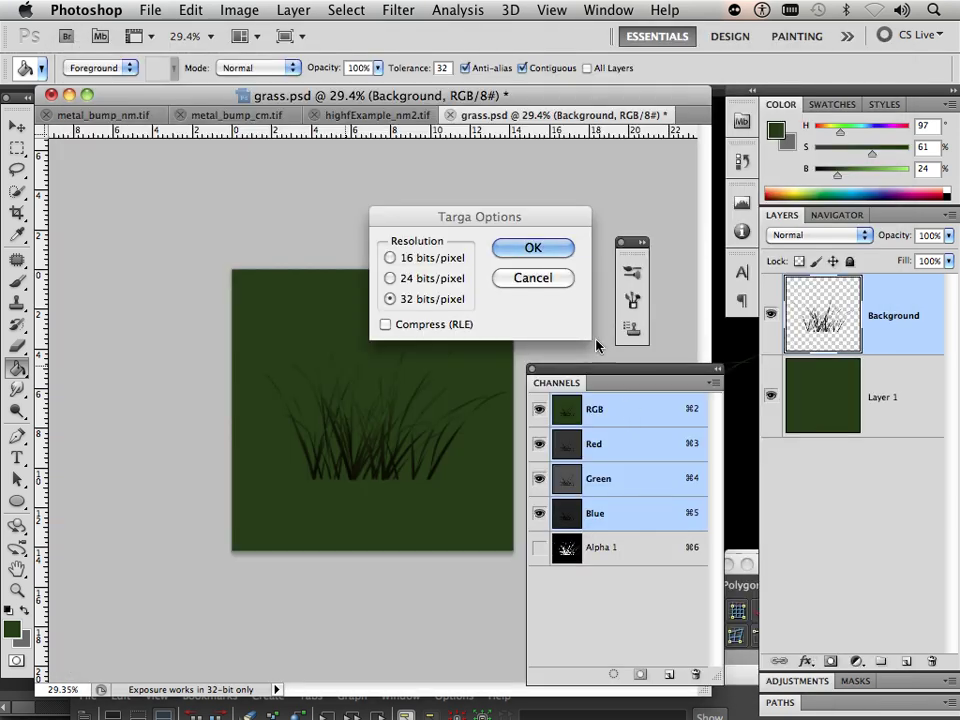
{"action": "left_click", "coordinate": [532, 248]}
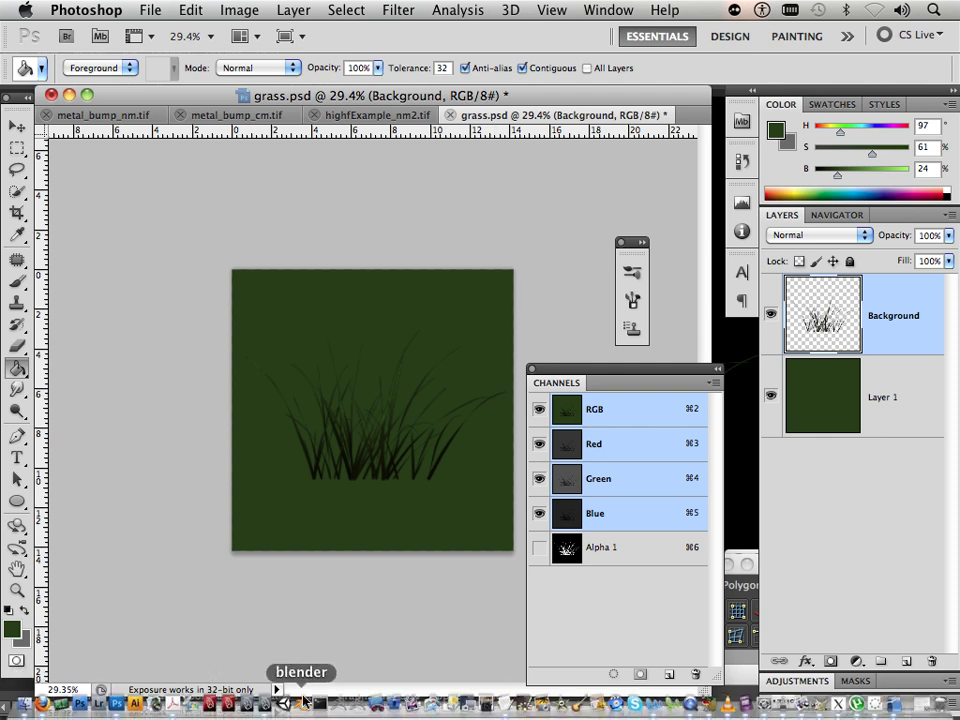
{"action": "mouse_move", "coordinate": [264, 704]}
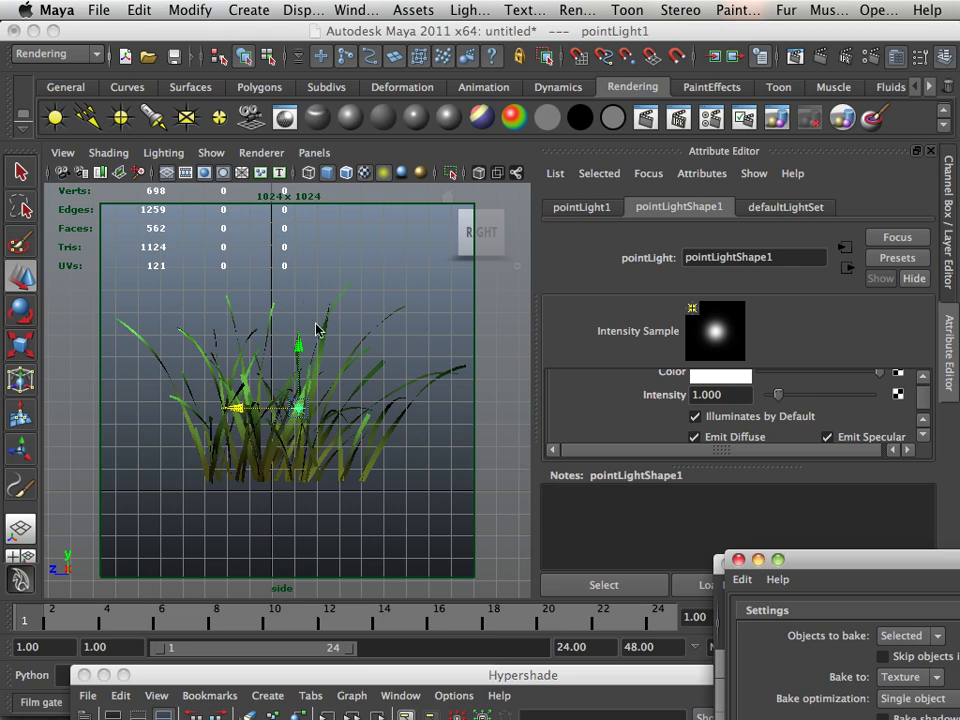
{"action": "mouse_move", "coordinate": [390, 452]}
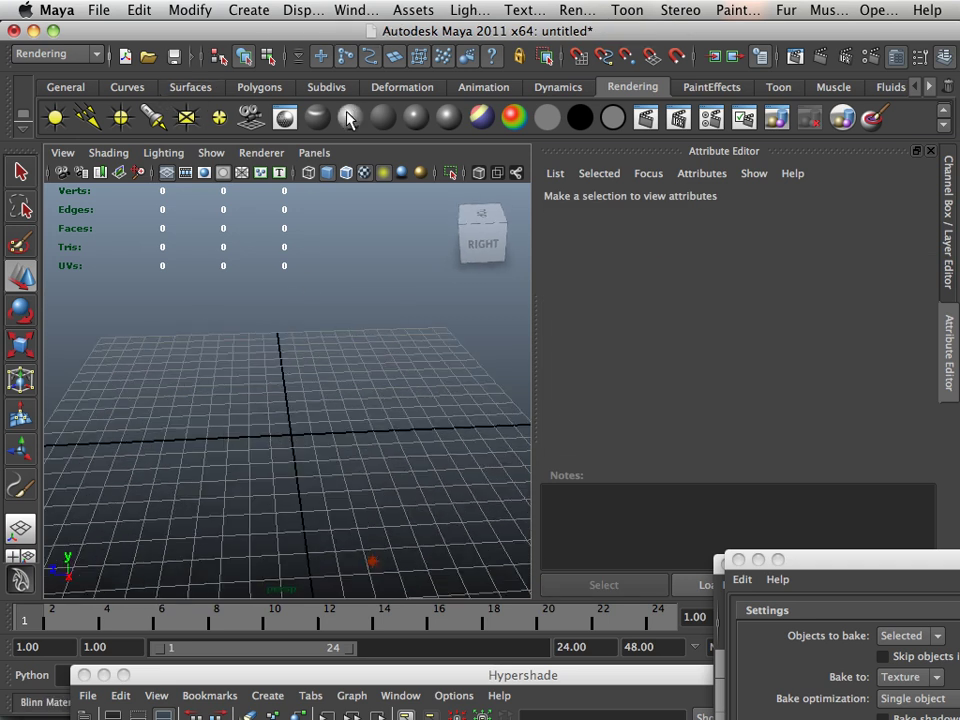
Switch to the Polygons shelf for creating the plane
{"action": "left_click", "coordinate": [260, 88]}
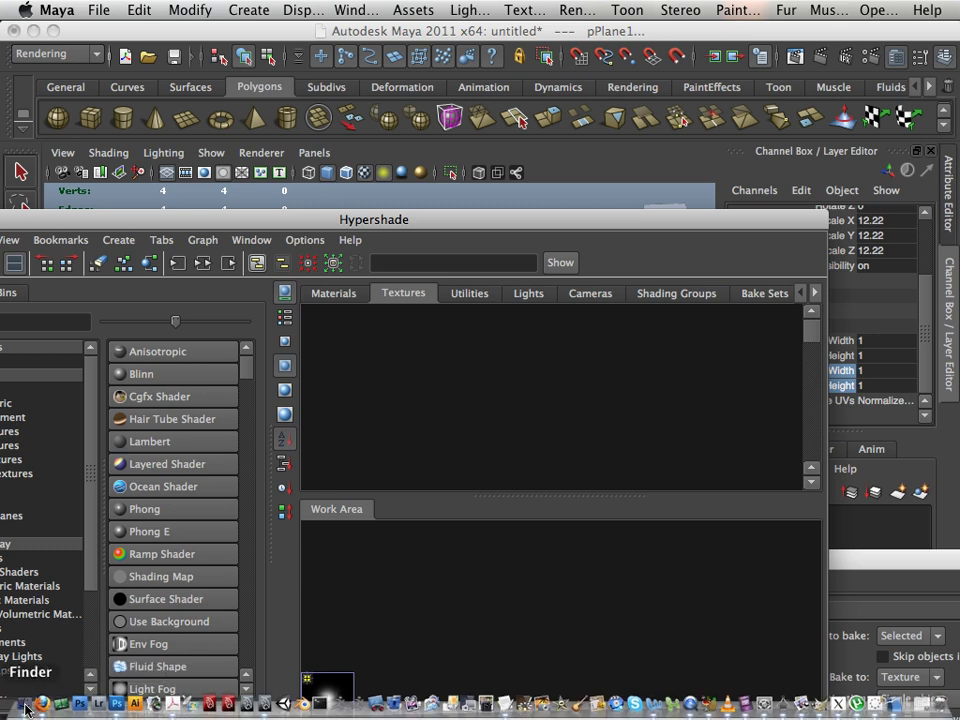
Pick grass.tga from the project folder to texture pPlane1
{"action": "left_click", "coordinate": [46, 704]}
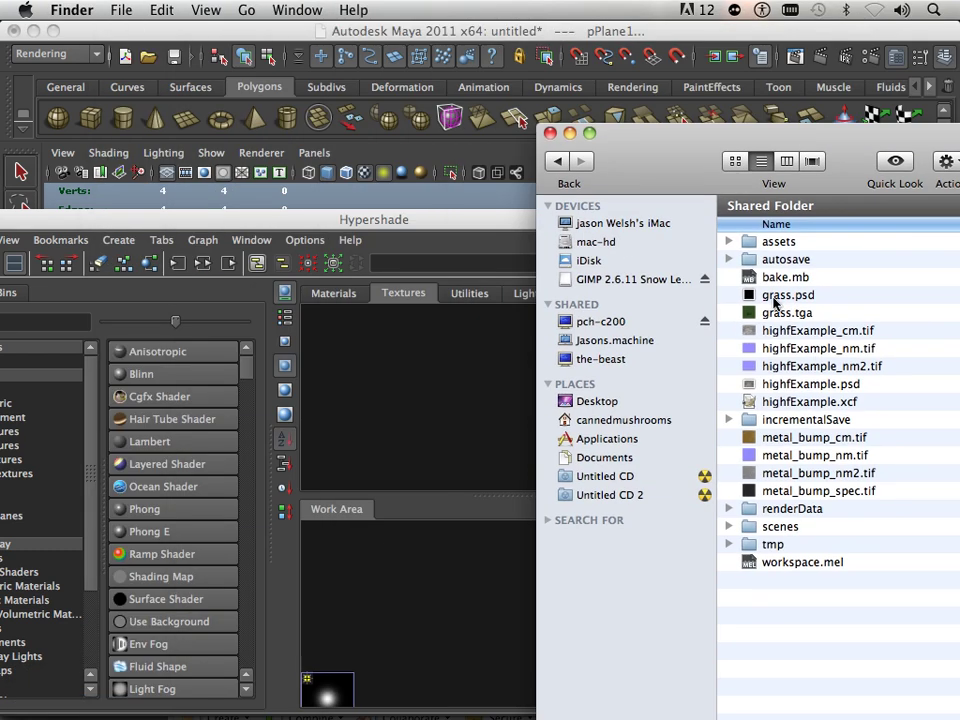
{"action": "left_click", "coordinate": [788, 312]}
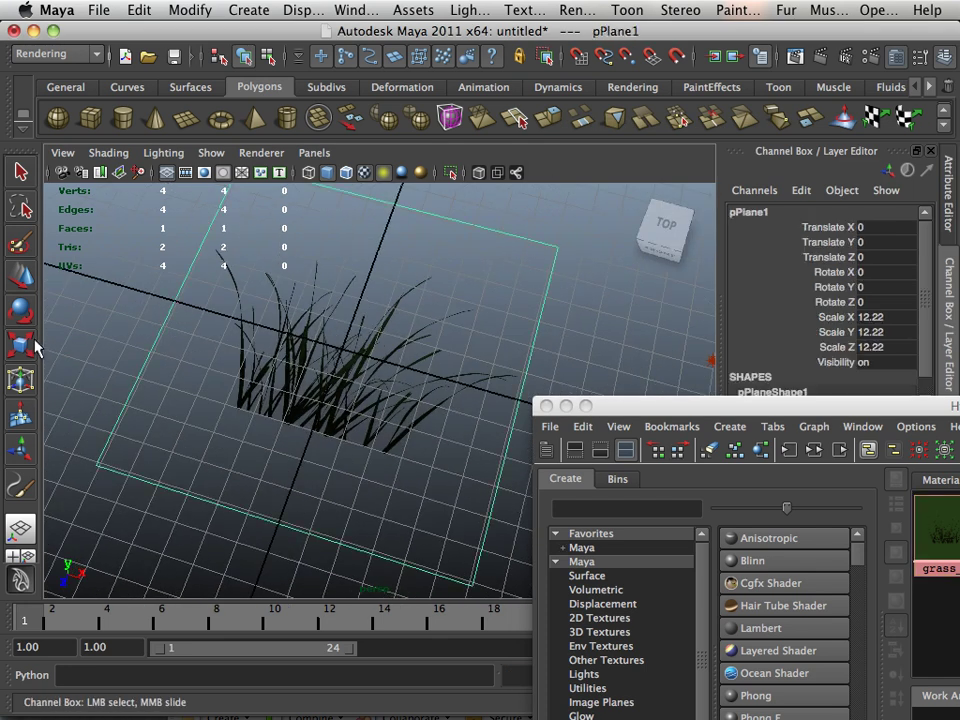
Set pPlane1's Rotate X to 90 so the grass card stands upright
{"action": "left_click", "coordinate": [20, 310]}
{"action": "type", "text": "90"}
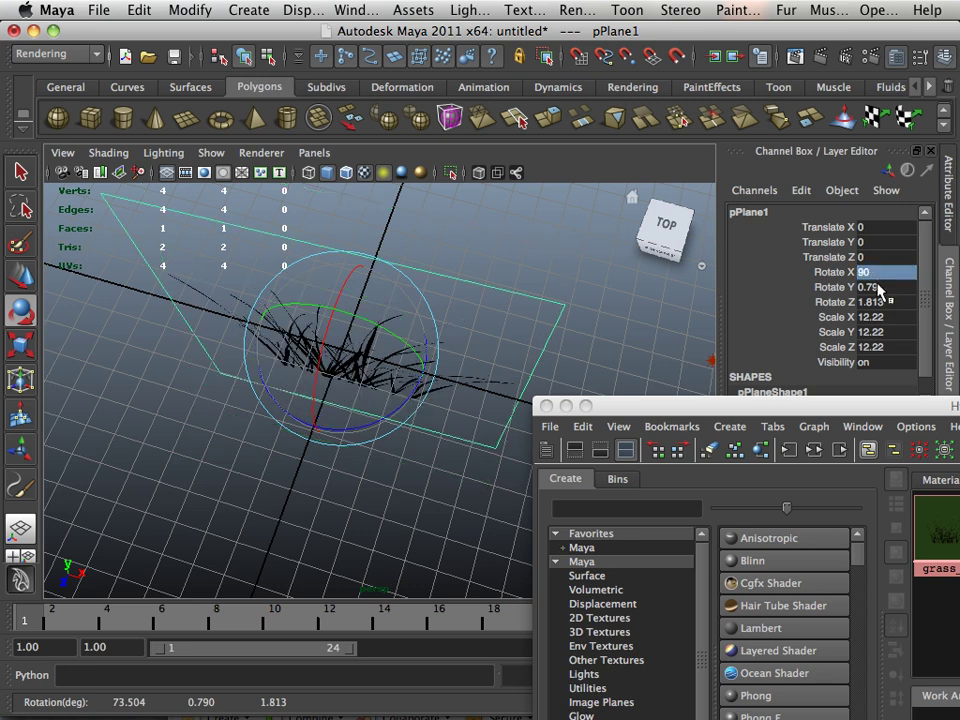
{"action": "left_click", "coordinate": [856, 288]}
{"action": "type", "text": "0"}
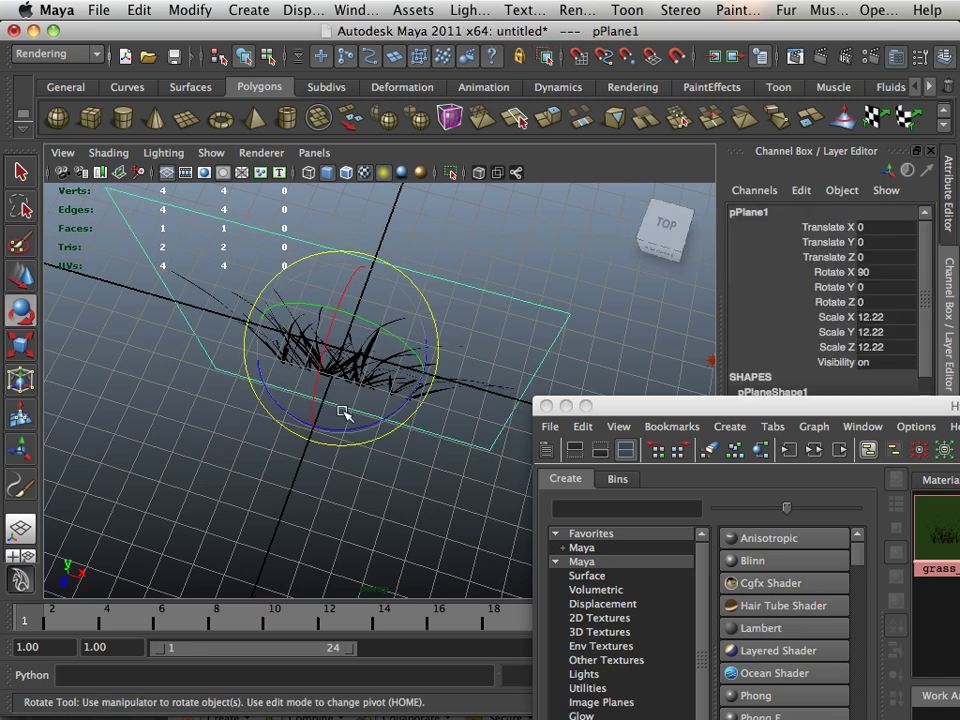
{"action": "left_click_drag", "start_coordinate": [344, 410], "coordinate": [330, 430]}
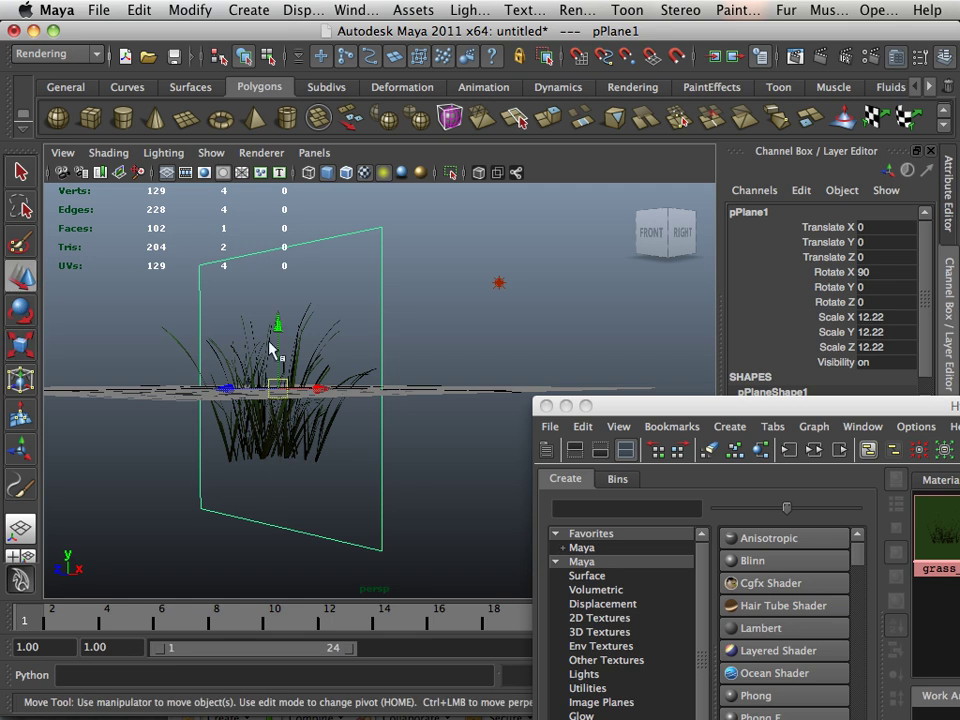
Move in close and orbit the view around the crossed grass planes
{"action": "left_click_drag", "start_coordinate": [278, 360], "coordinate": [278, 322]}
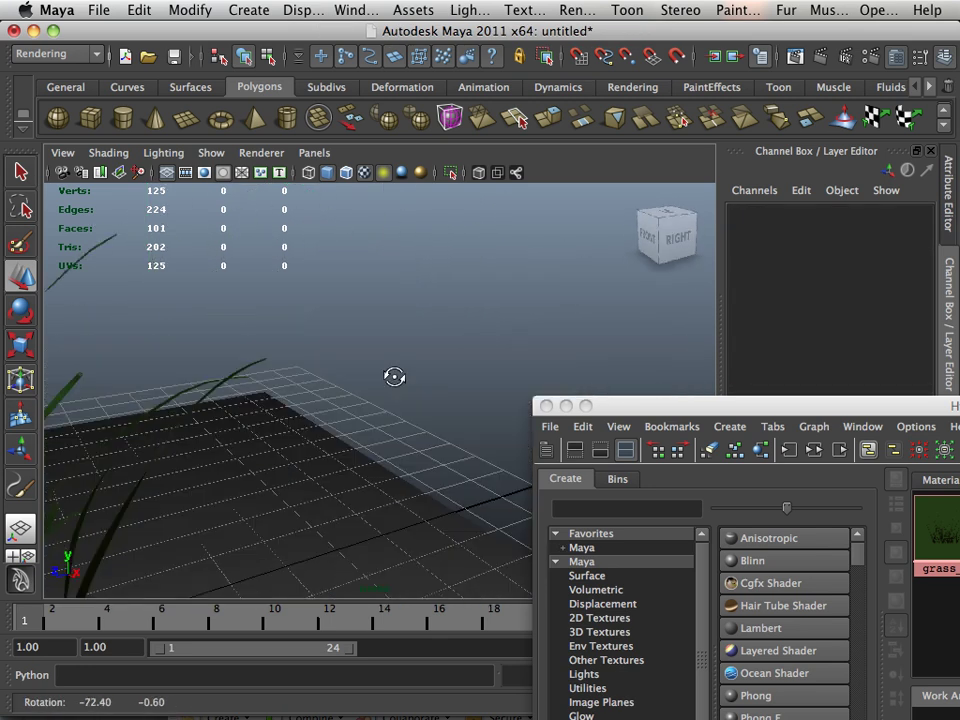
{"action": "left_click_drag", "start_coordinate": [394, 376], "coordinate": [324, 390]}
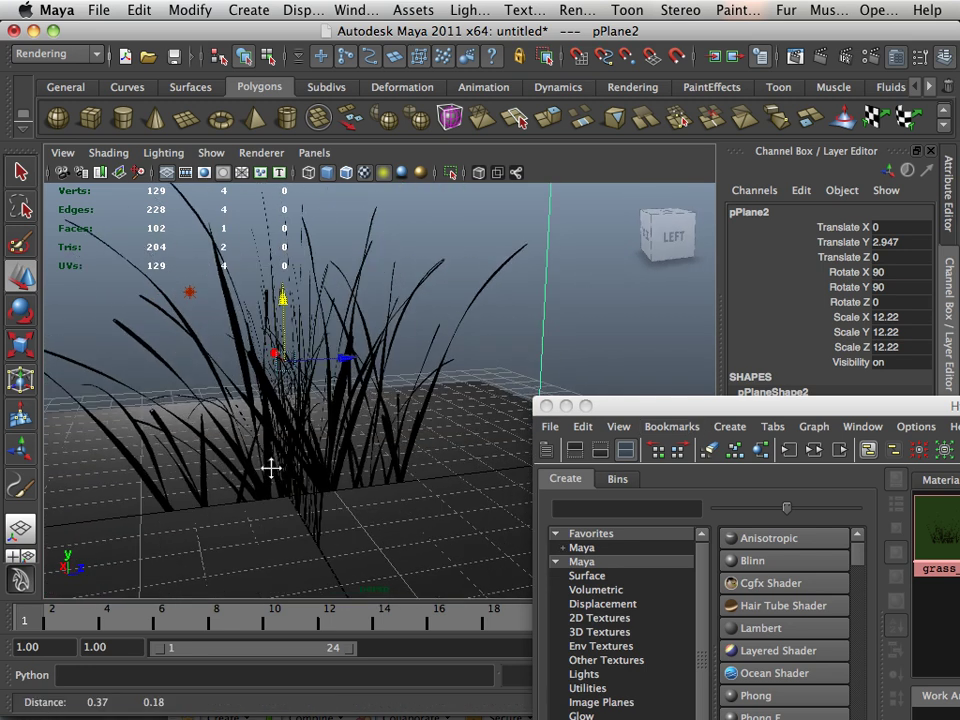
{"action": "left_click_drag", "start_coordinate": [270, 470], "coordinate": [290, 440]}
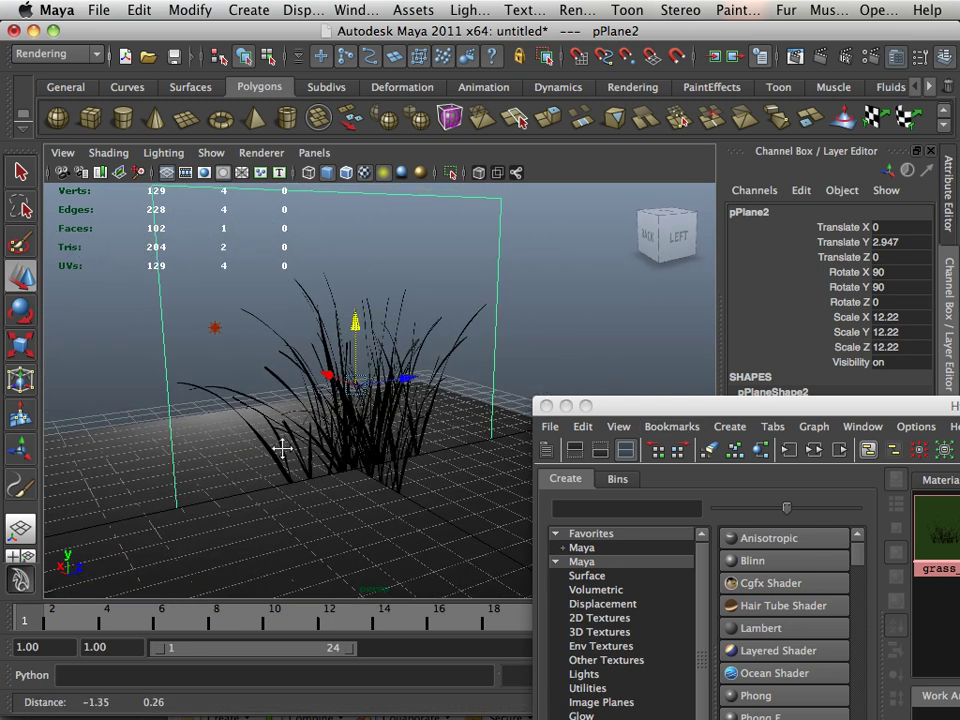